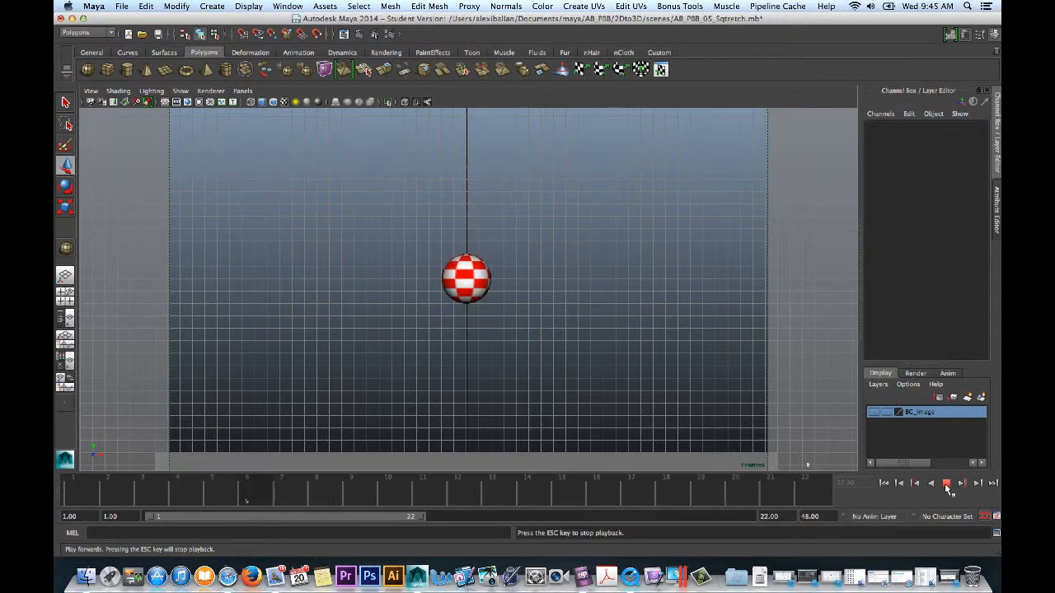
- Stop playback and arrange the workspace as Three Panes Split Top
{"action": "left_click", "coordinate": [946, 484]}
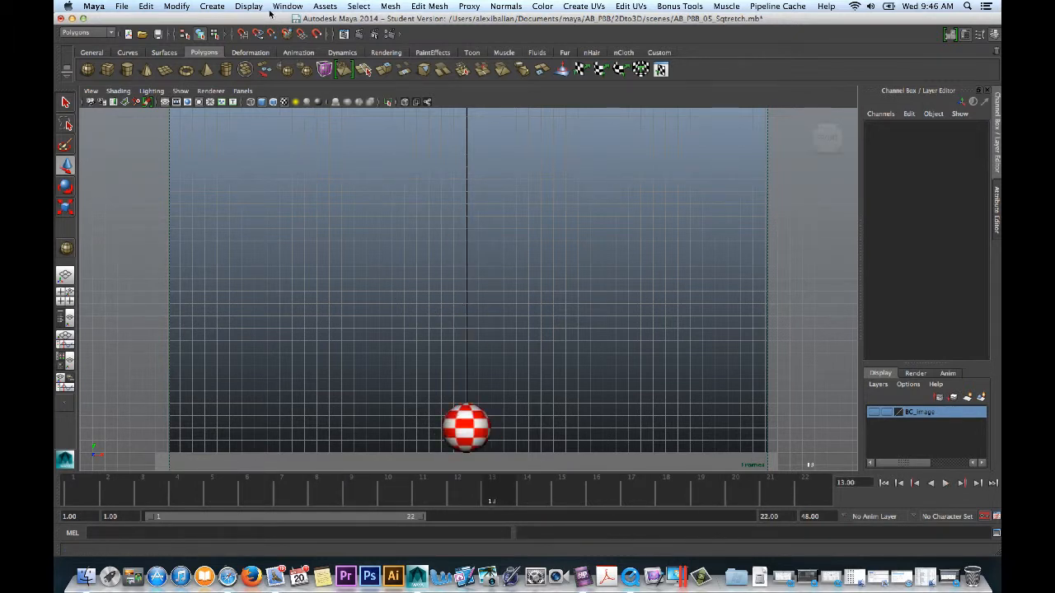
{"action": "left_click", "coordinate": [286, 7]}
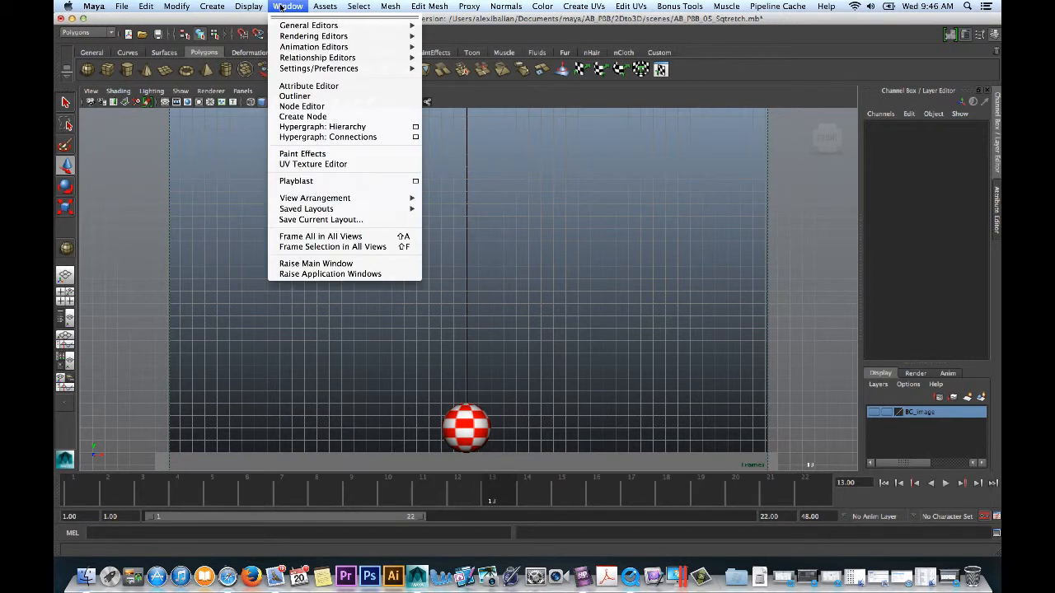
{"action": "left_click", "coordinate": [324, 7]}
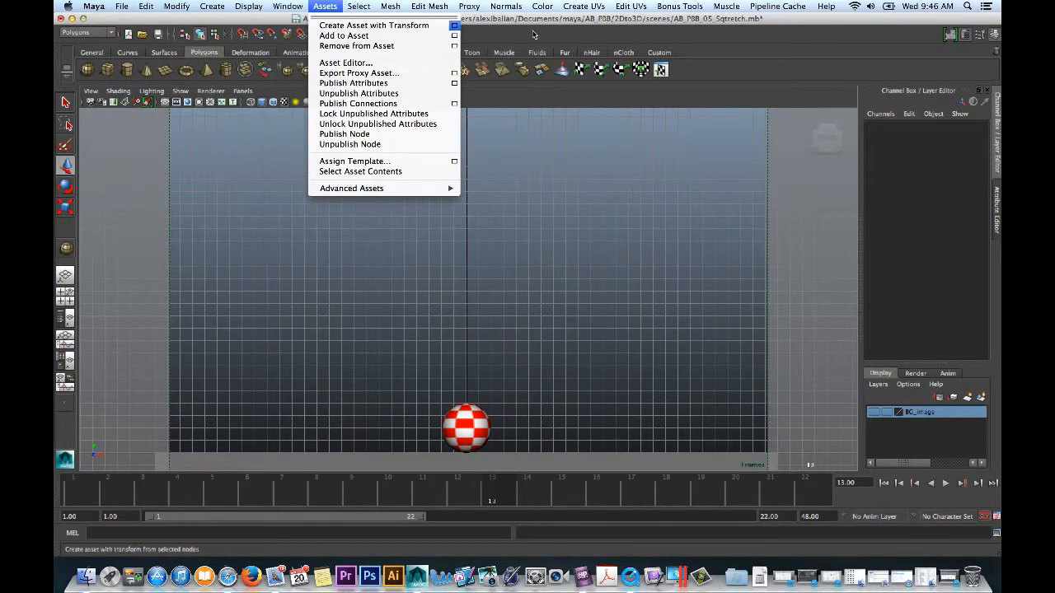
{"action": "left_click", "coordinate": [242, 91]}
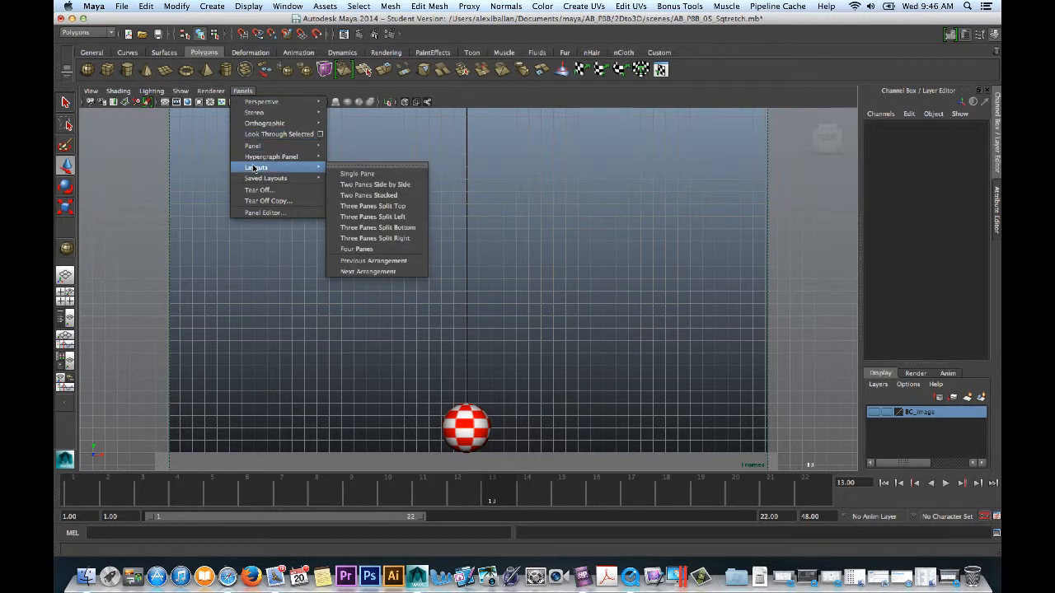
{"action": "mouse_move", "coordinate": [265, 178]}
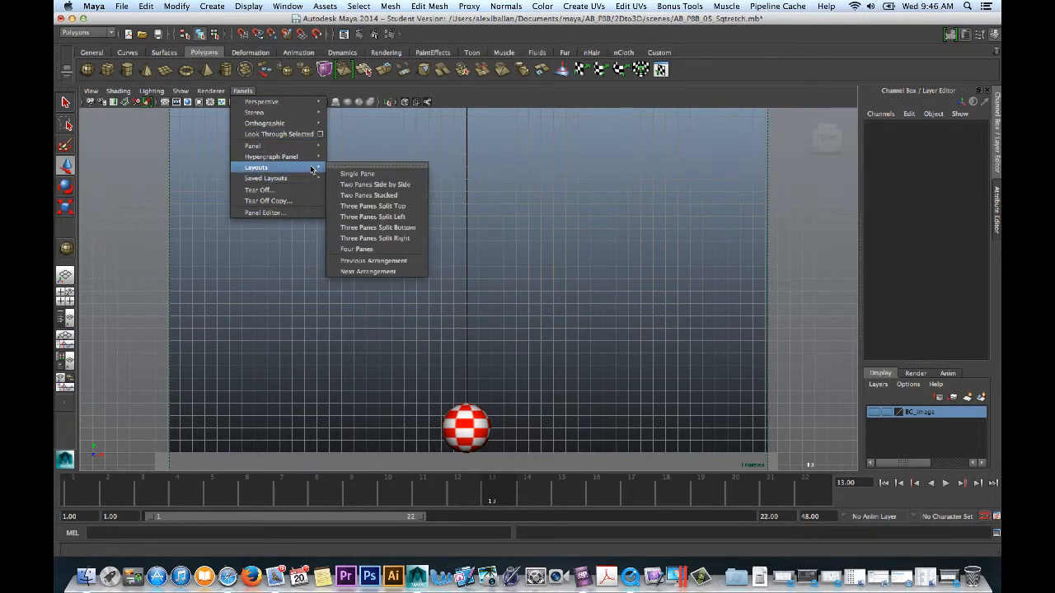
{"action": "mouse_move", "coordinate": [372, 218]}
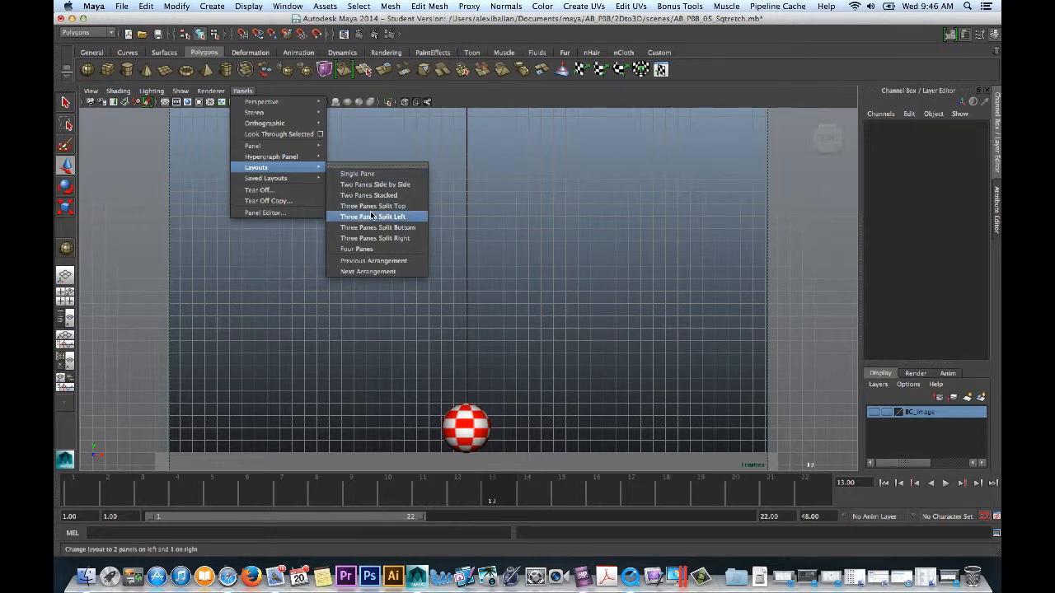
{"action": "mouse_move", "coordinate": [373, 206]}
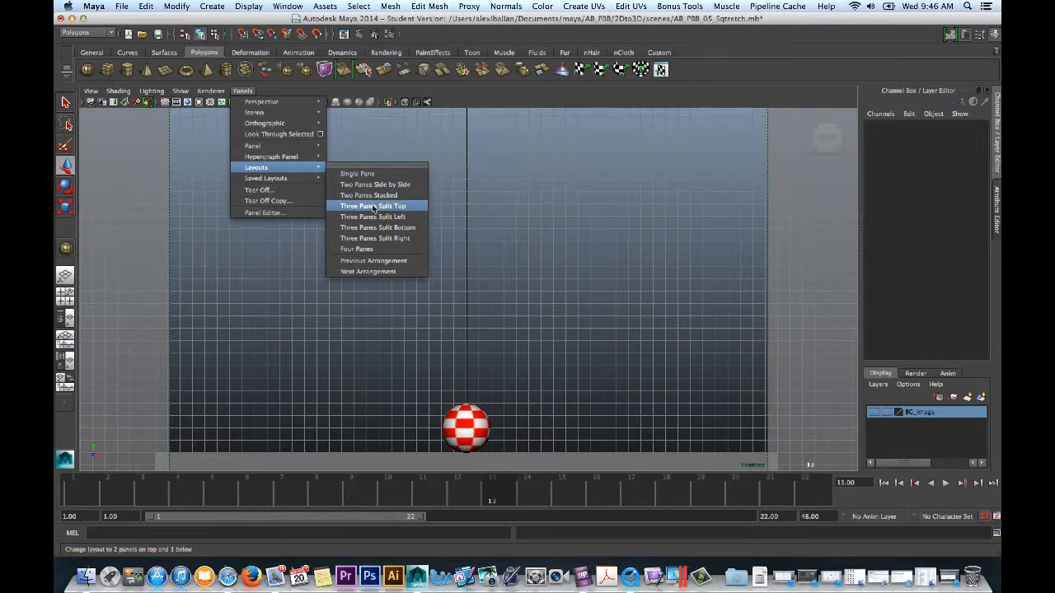
{"action": "left_click", "coordinate": [372, 204]}
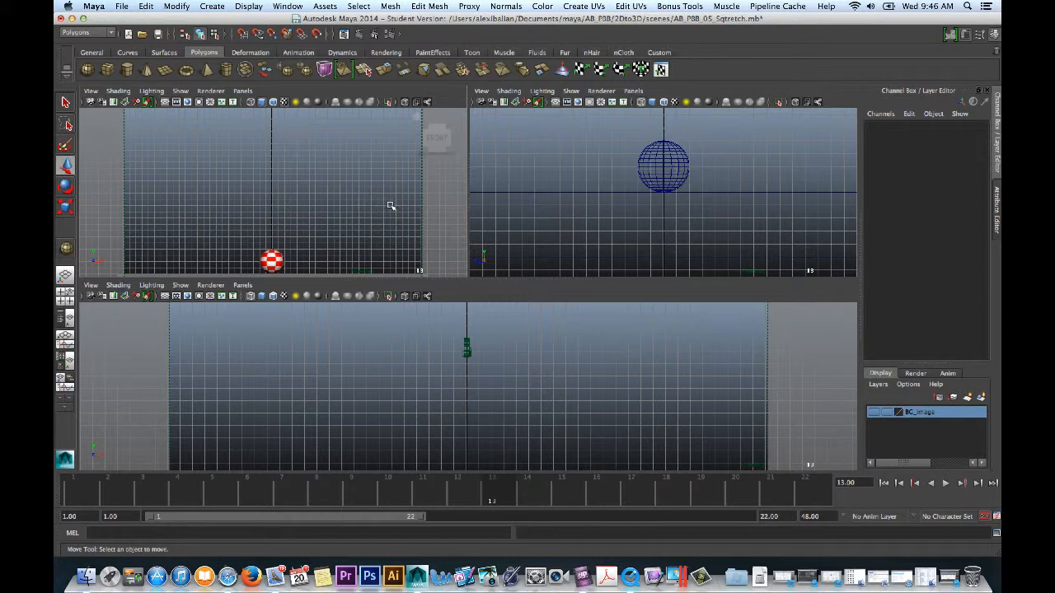
- Put the Graph Editor in the bottom pane and the perspective camera top right
{"action": "left_click", "coordinate": [242, 283]}
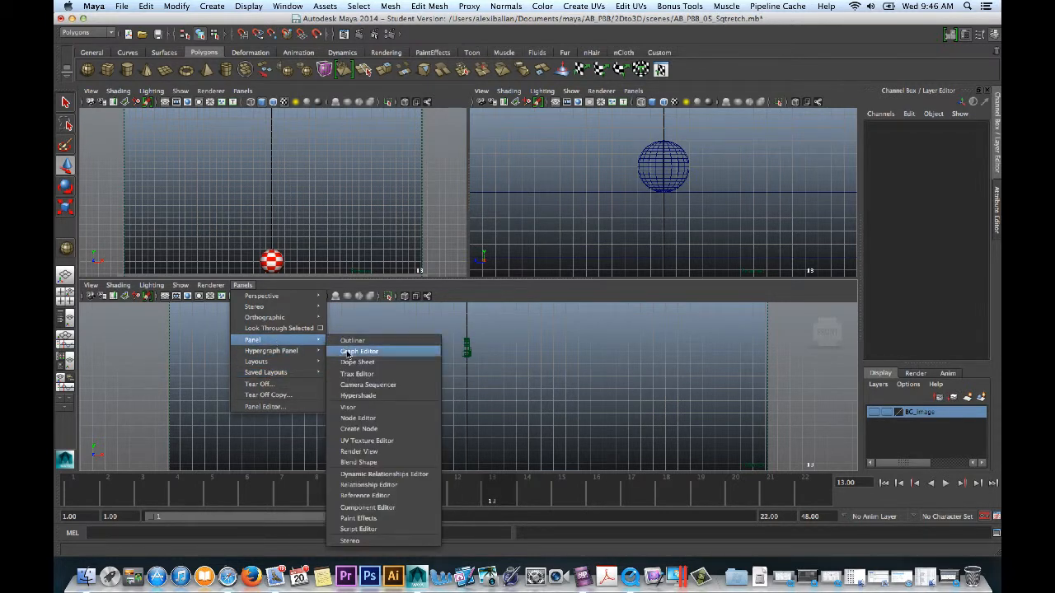
{"action": "left_click", "coordinate": [359, 351]}
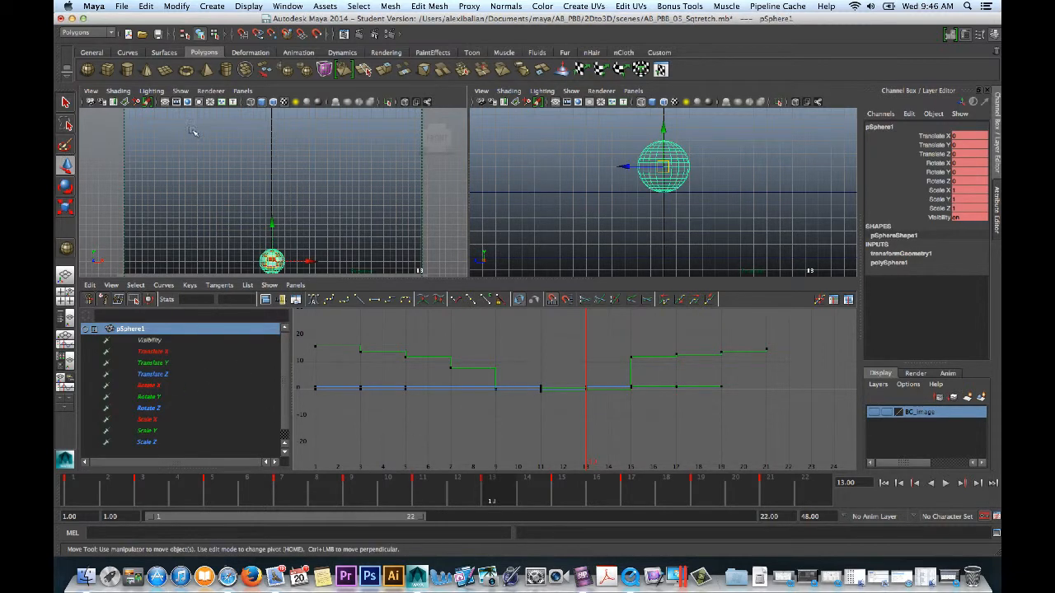
{"action": "left_click", "coordinate": [632, 91]}
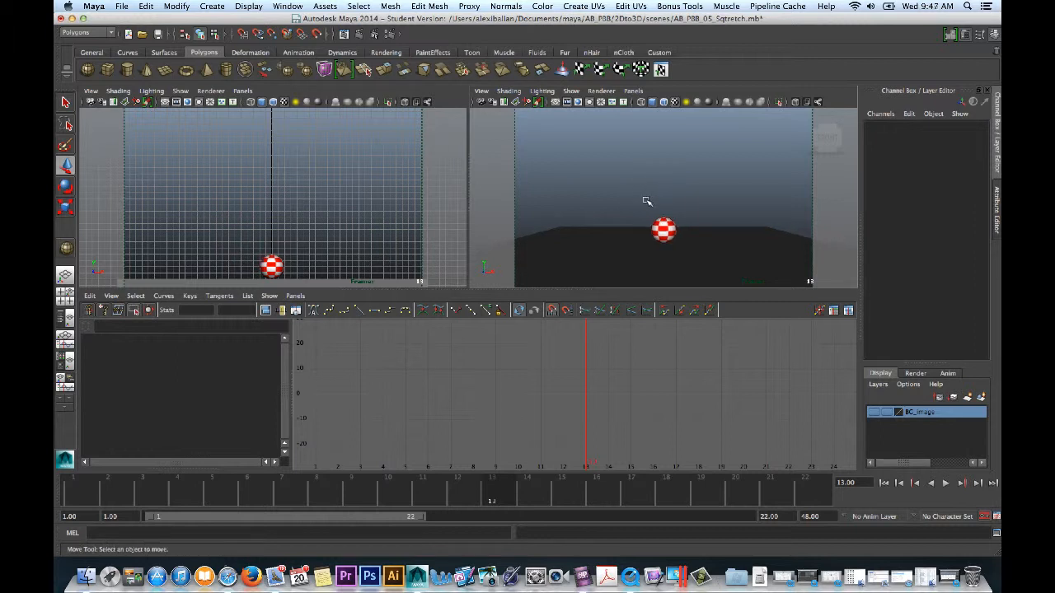
{"action": "mouse_move", "coordinate": [267, 234]}
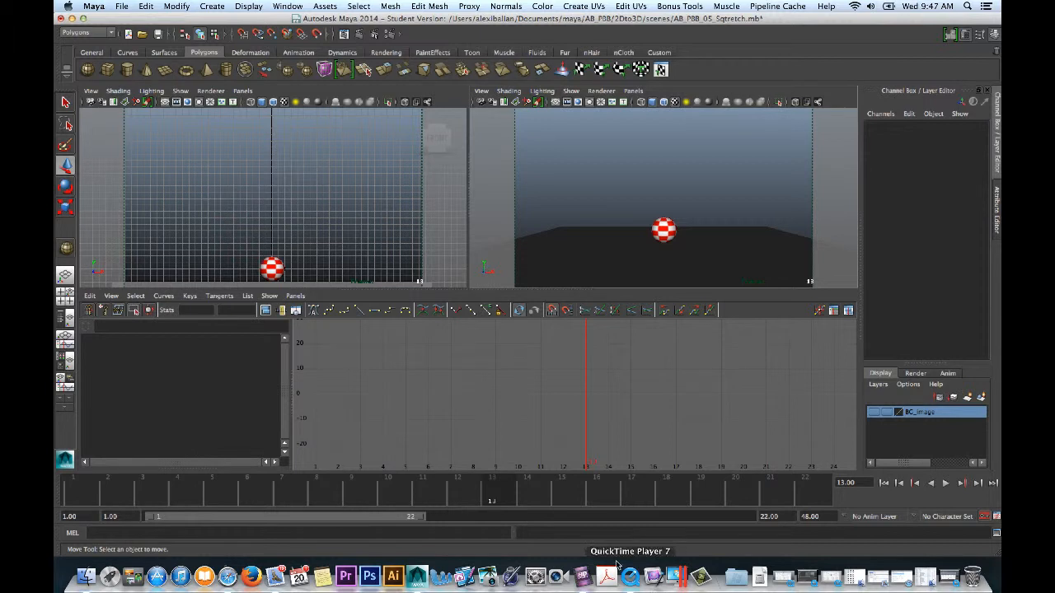
- Select the bouncing ball and start renaming it in the Channel Box
{"action": "left_click", "coordinate": [272, 267]}
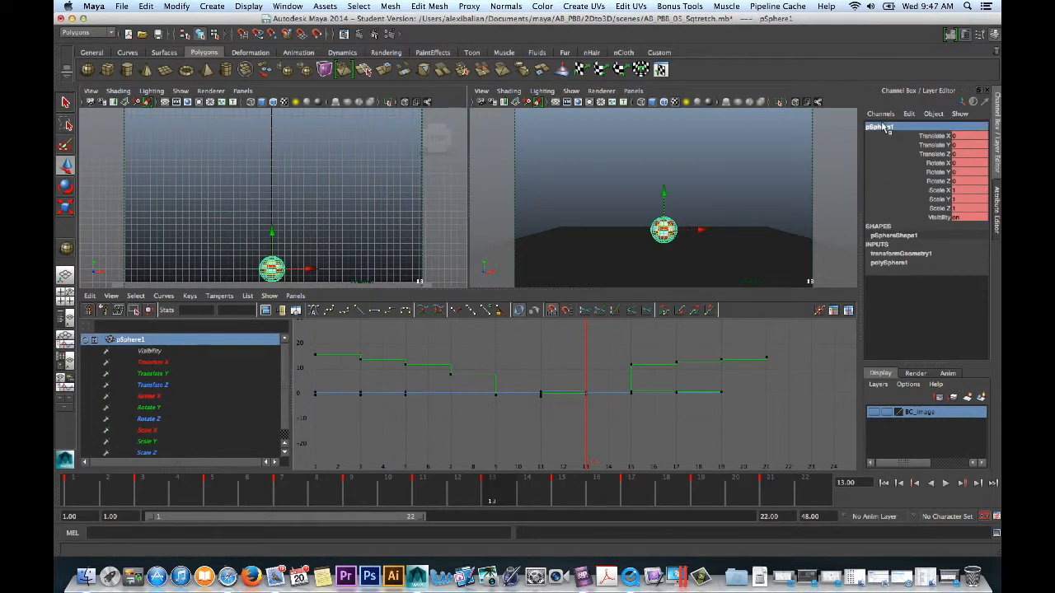
{"action": "double_click", "coordinate": [882, 125]}
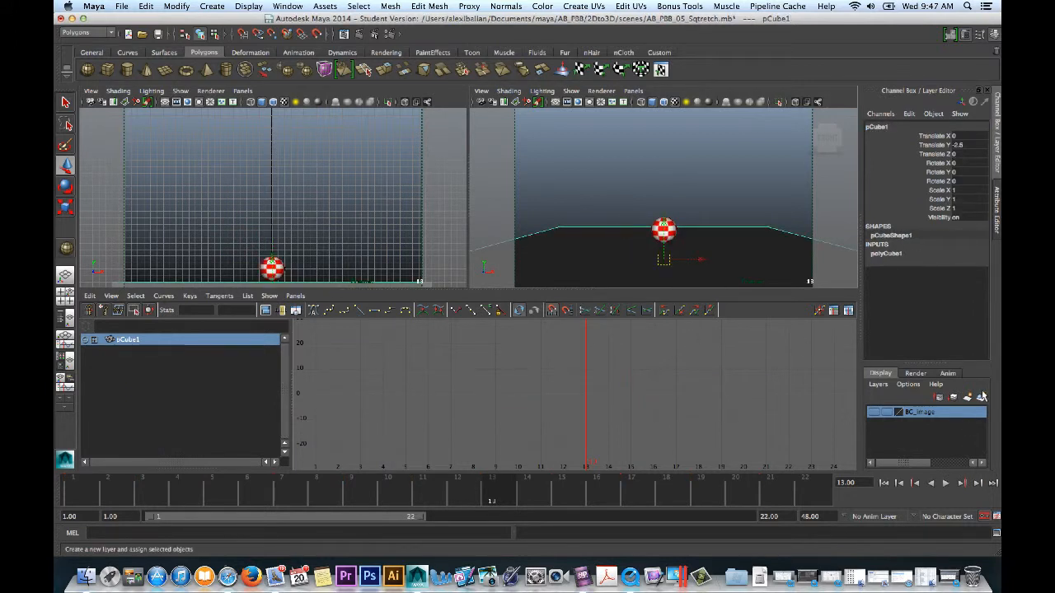
- Create a display layer for the ground plane and name it Ground
{"action": "left_click", "coordinate": [980, 397]}
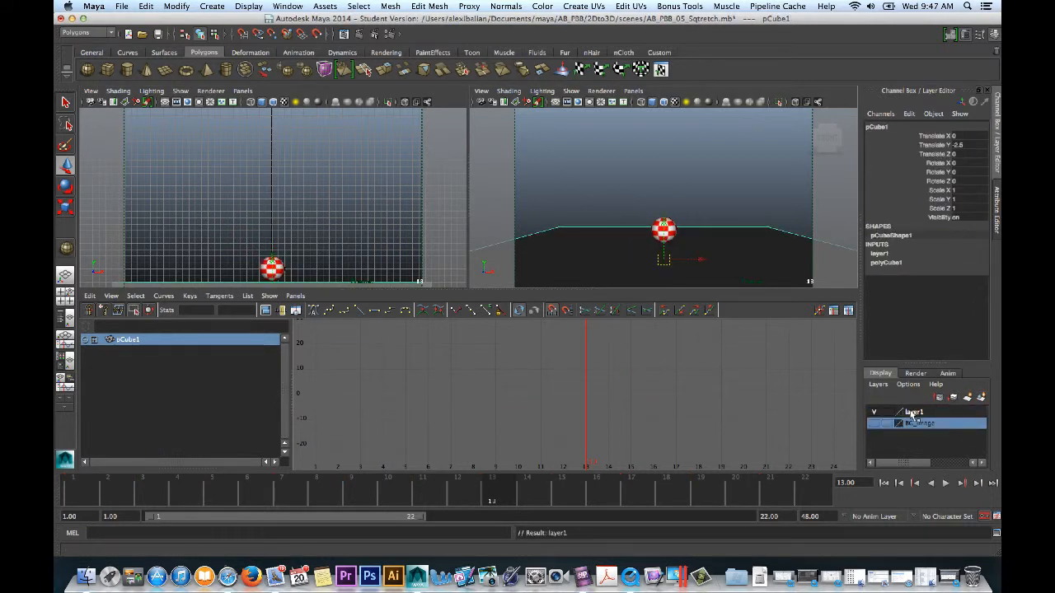
{"action": "double_click", "coordinate": [913, 412]}
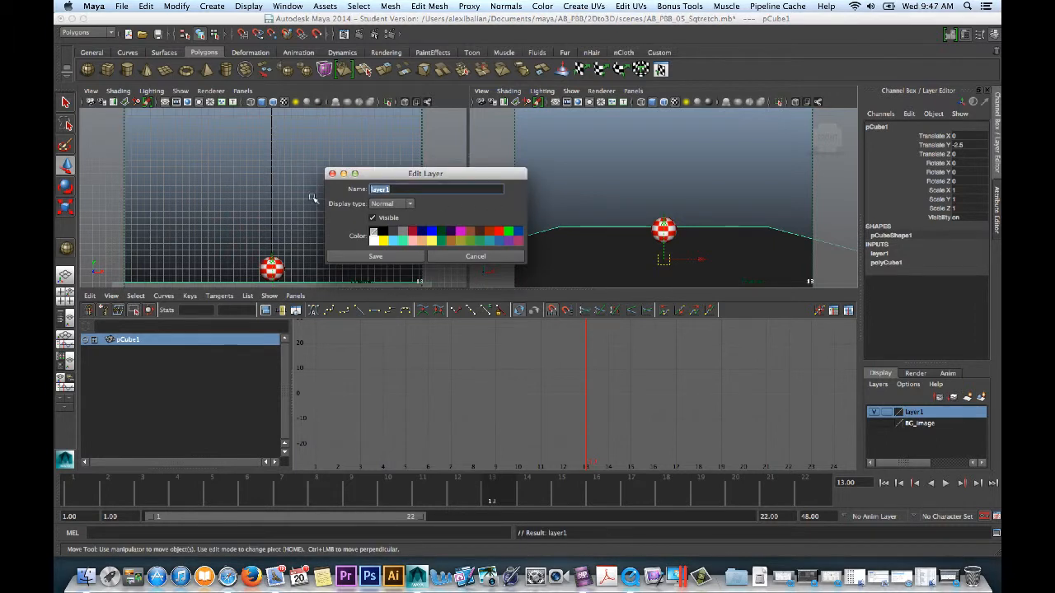
{"action": "type", "text": "Ground"}
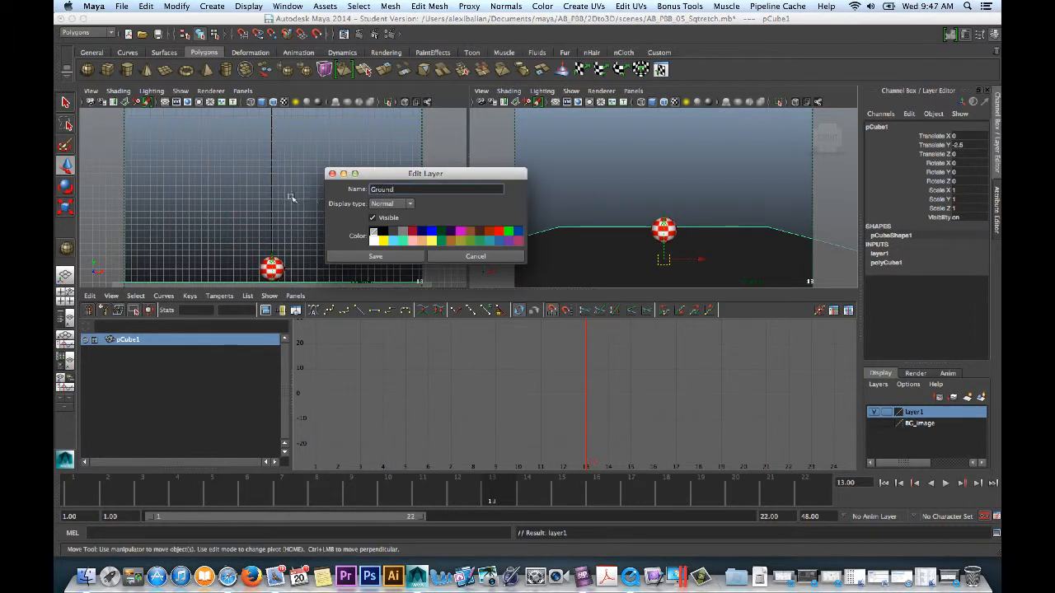
{"action": "left_click", "coordinate": [376, 255]}
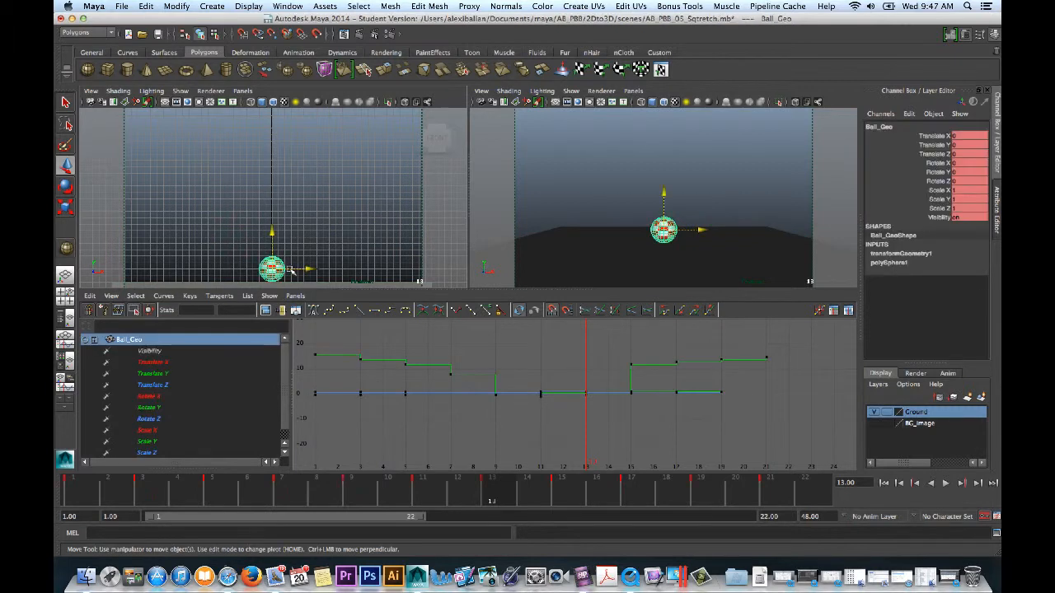
- Create a display layer for the ball, named Ball_Geometry after Ball_Geo is rejected as duplicate
{"action": "left_click", "coordinate": [980, 397]}
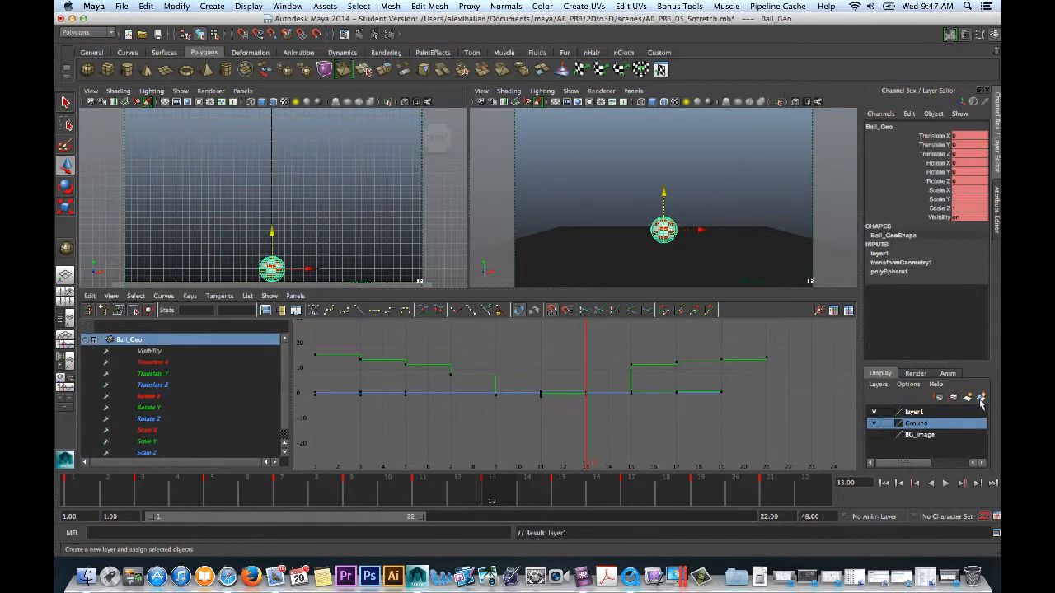
{"action": "left_click", "coordinate": [913, 412]}
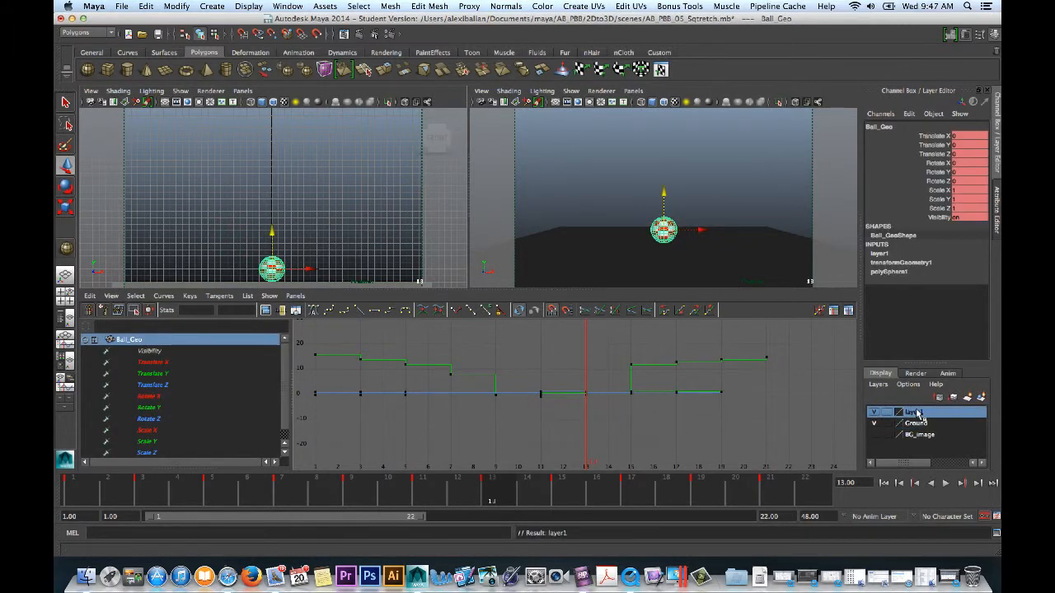
{"action": "double_click", "coordinate": [913, 412]}
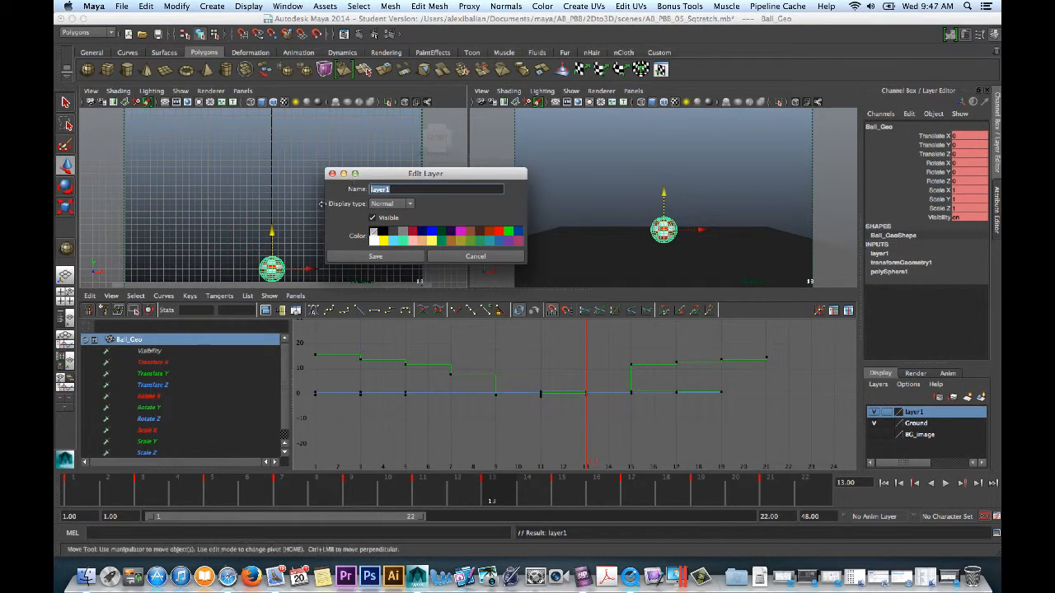
{"action": "type", "text": "Ball_Geo"}
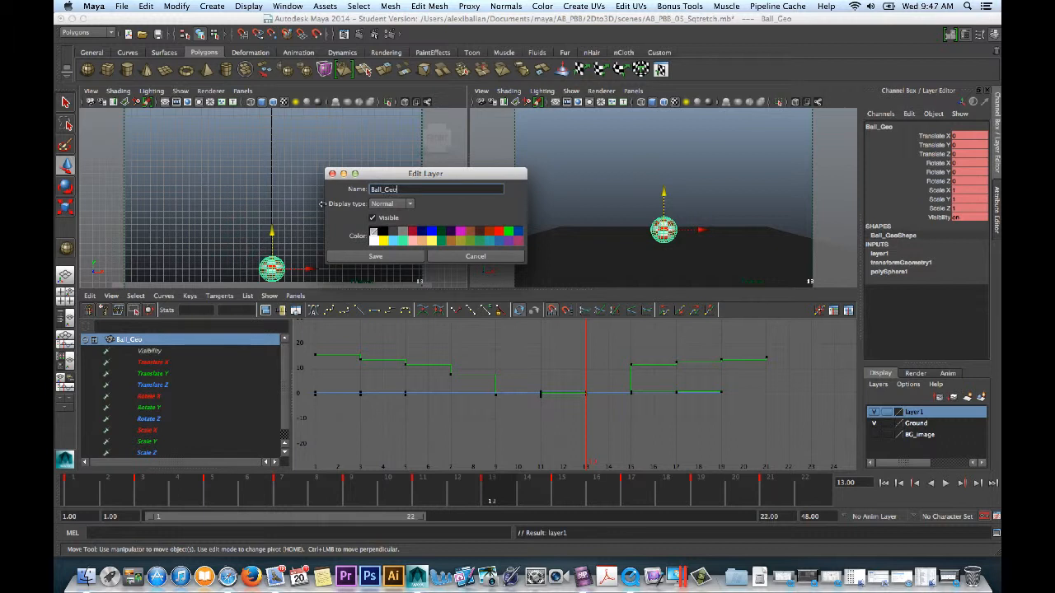
{"action": "mouse_move", "coordinate": [392, 250]}
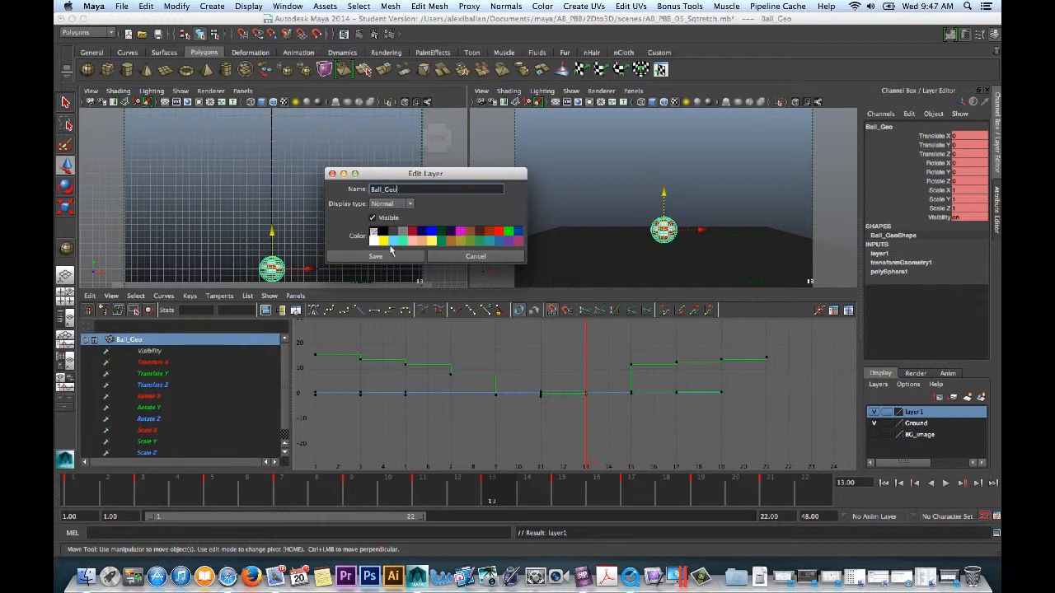
{"action": "left_click", "coordinate": [376, 255]}
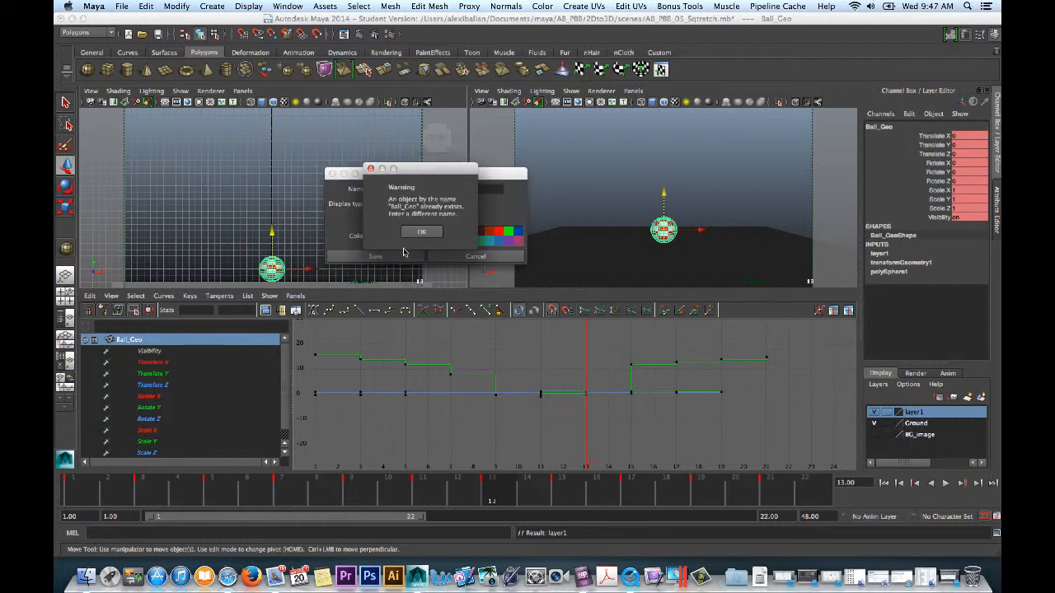
{"action": "left_click", "coordinate": [422, 231]}
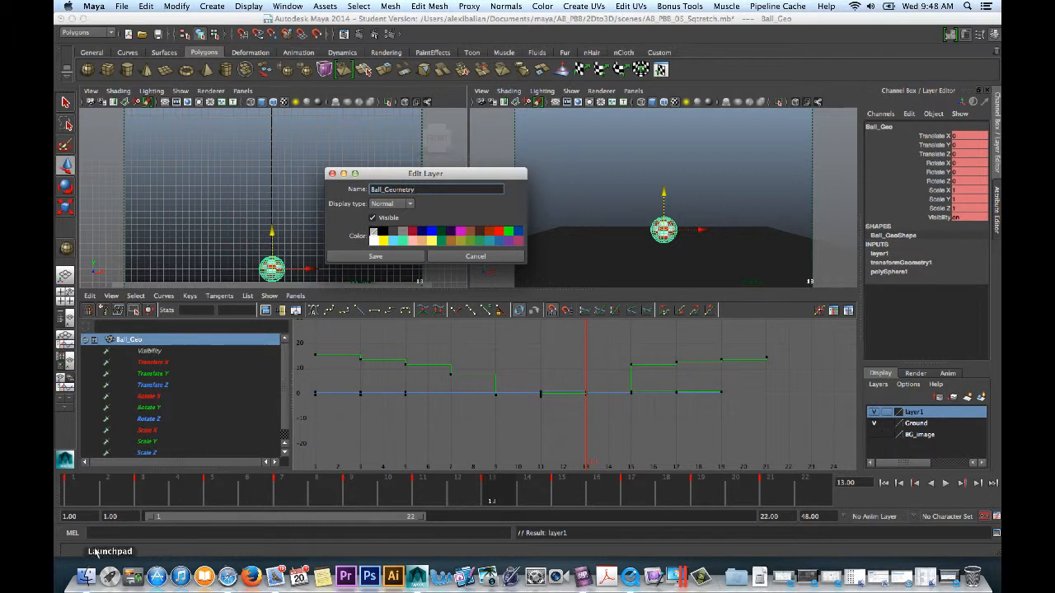
{"action": "left_click", "coordinate": [376, 257]}
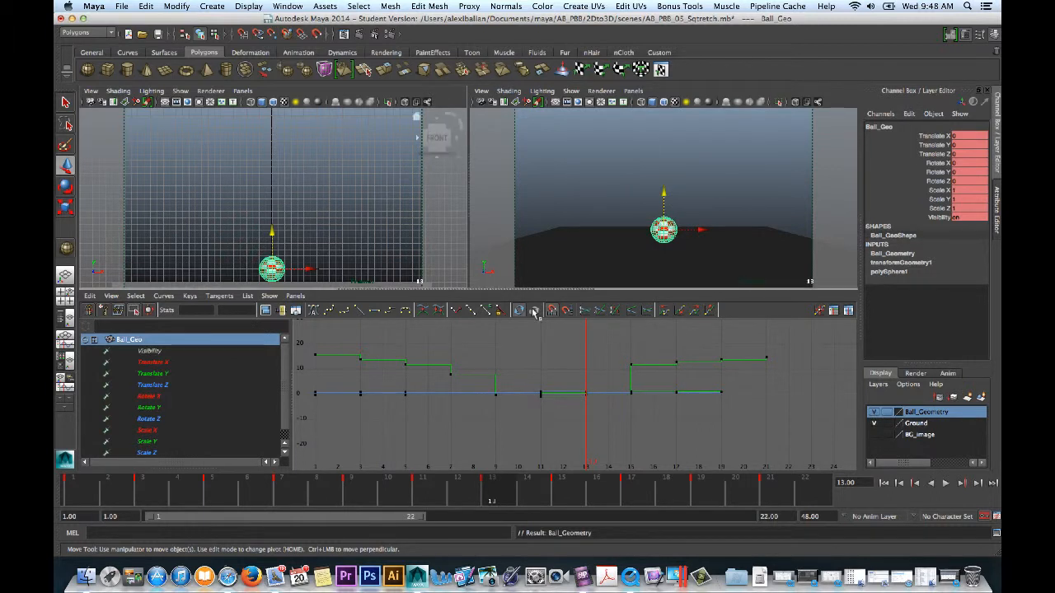
- Isolate Translate Y and convert its stepped keys to smooth spline tangents
{"action": "left_click", "coordinate": [152, 373]}
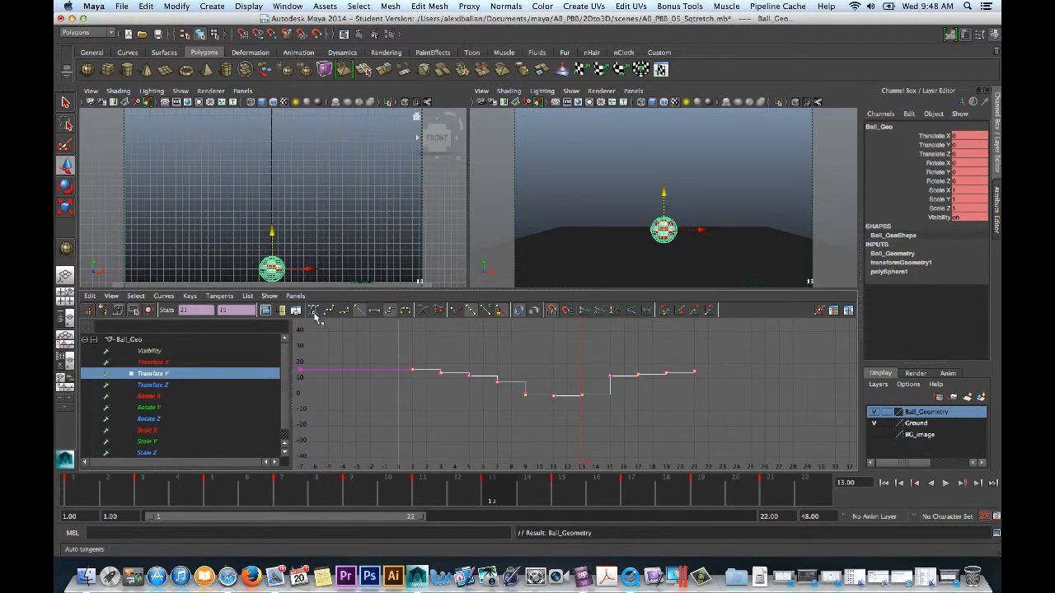
{"action": "mouse_move", "coordinate": [314, 309]}
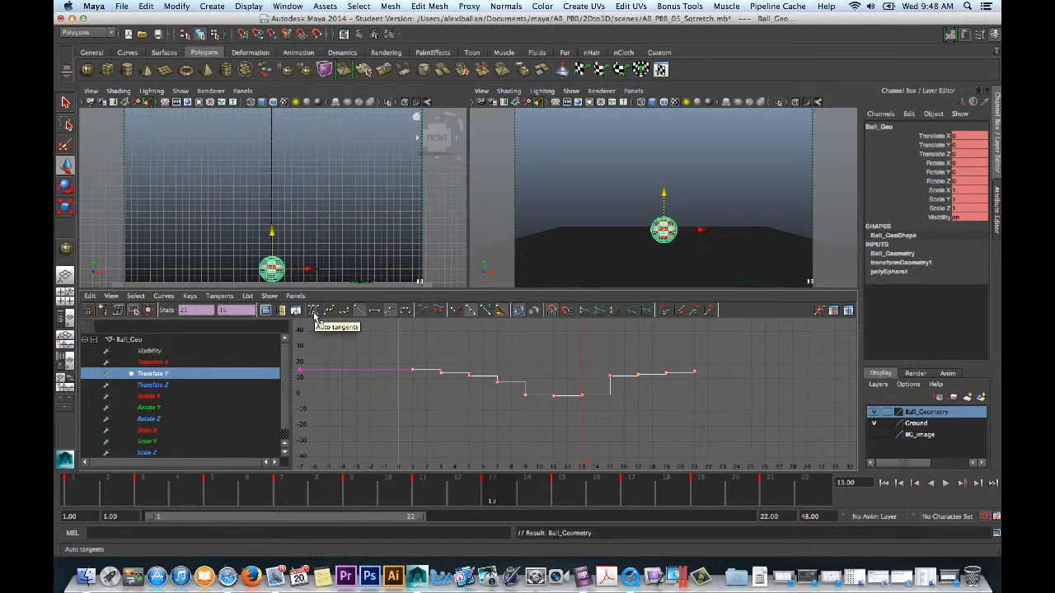
{"action": "left_click", "coordinate": [314, 309]}
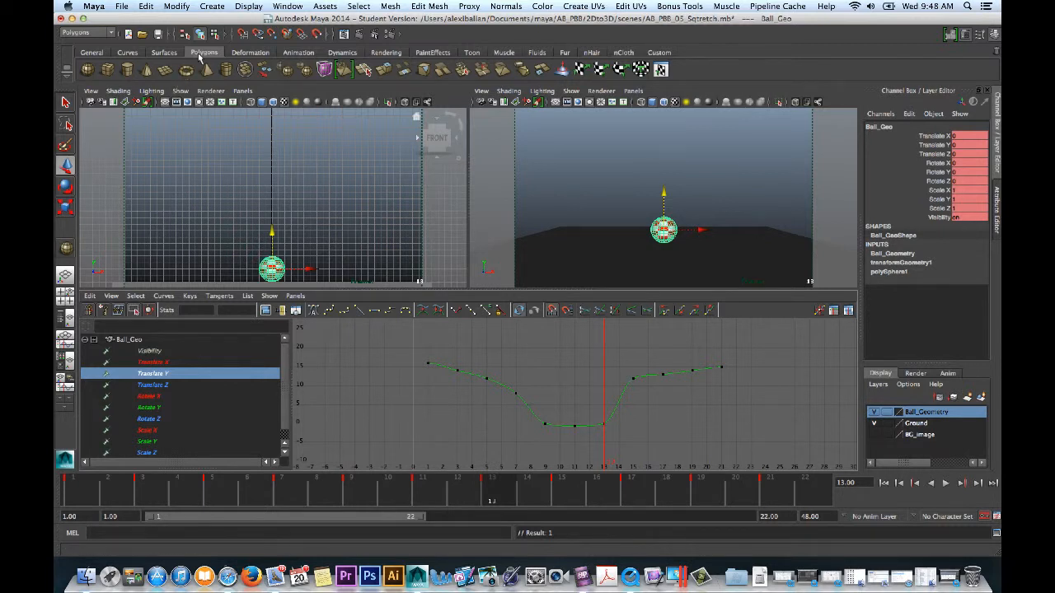
{"action": "mouse_move", "coordinate": [188, 73]}
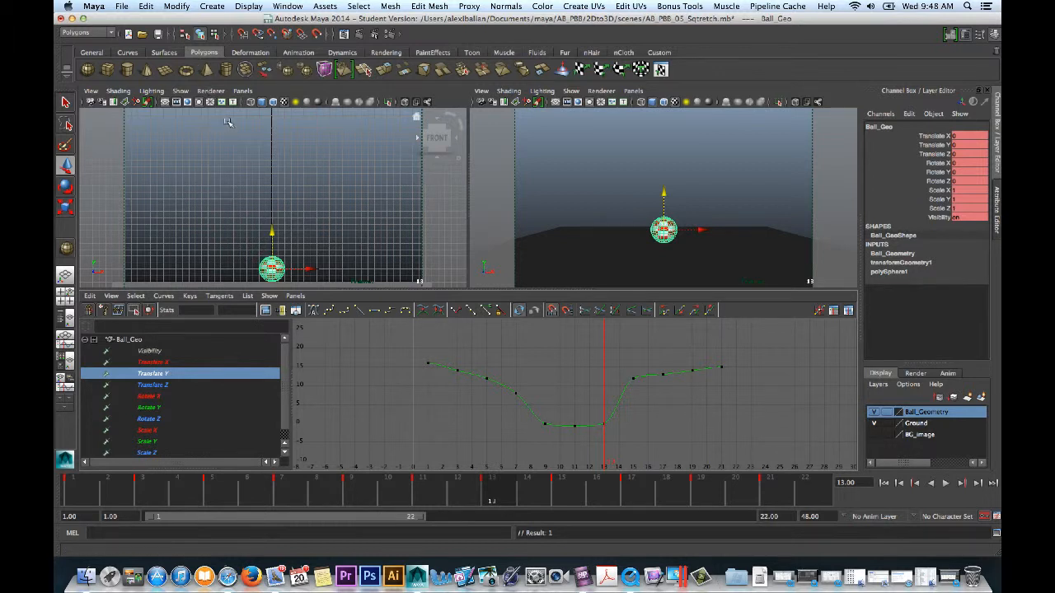
{"action": "left_click", "coordinate": [385, 51]}
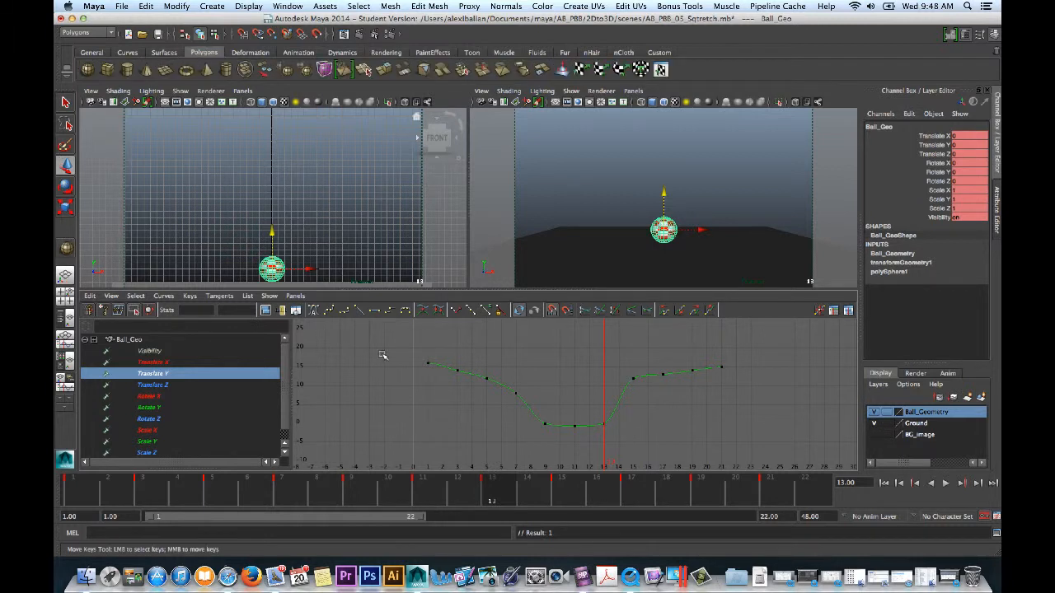
{"action": "mouse_move", "coordinate": [636, 397]}
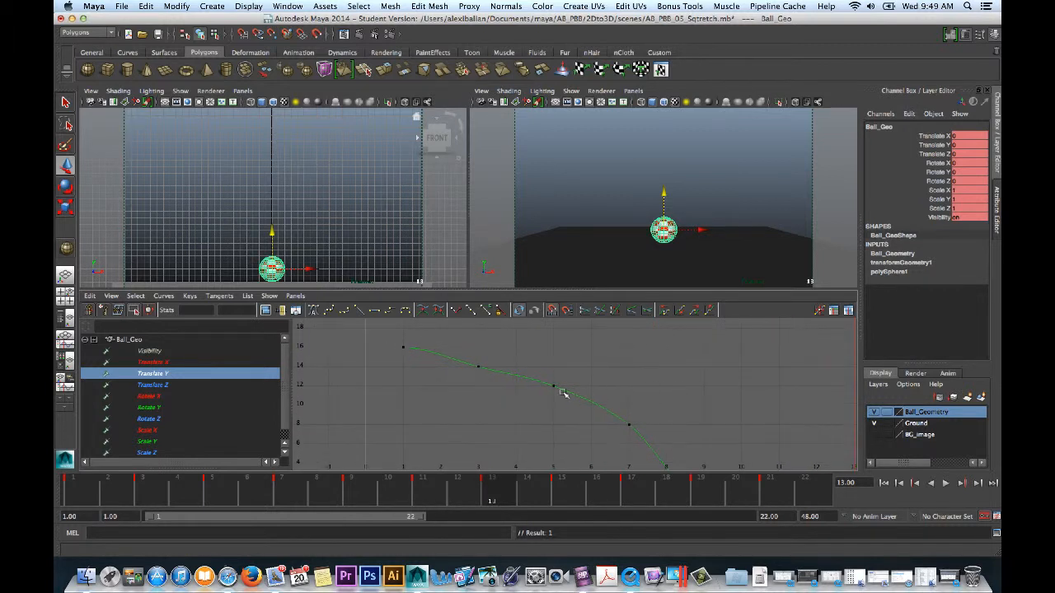
- Drag the top keys' tangent handles so the curve eases smoothly into its high points
{"action": "left_click", "coordinate": [553, 386]}
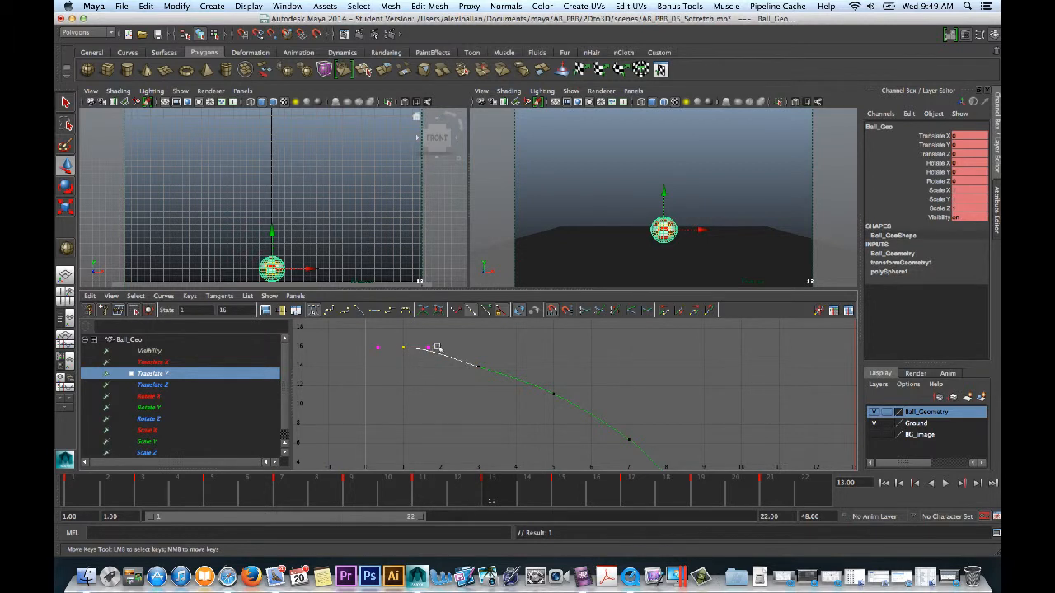
{"action": "left_click_drag", "start_coordinate": [439, 346], "coordinate": [428, 346]}
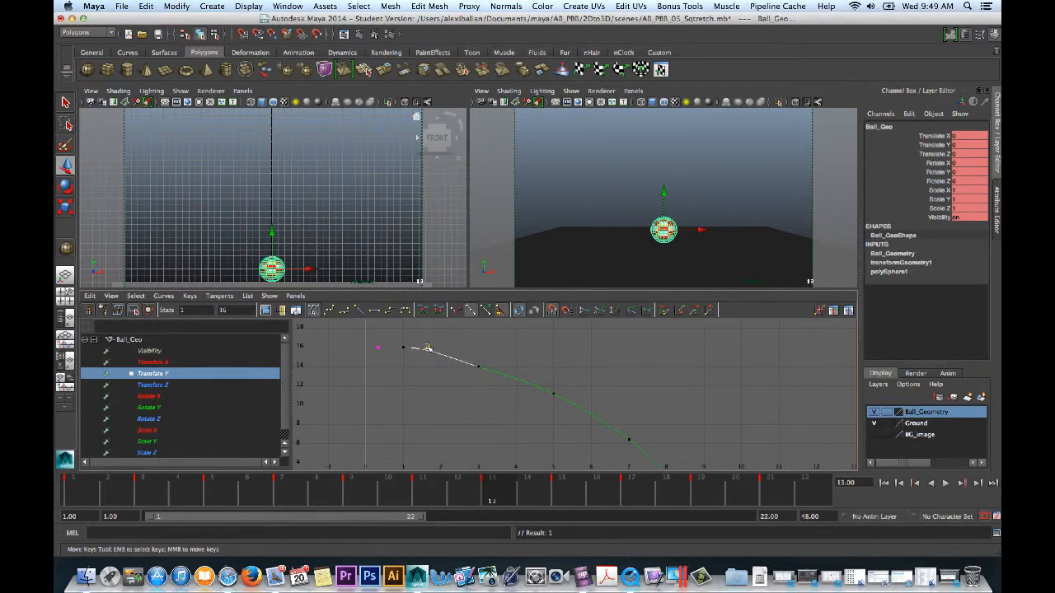
{"action": "left_click_drag", "start_coordinate": [427, 346], "coordinate": [430, 353]}
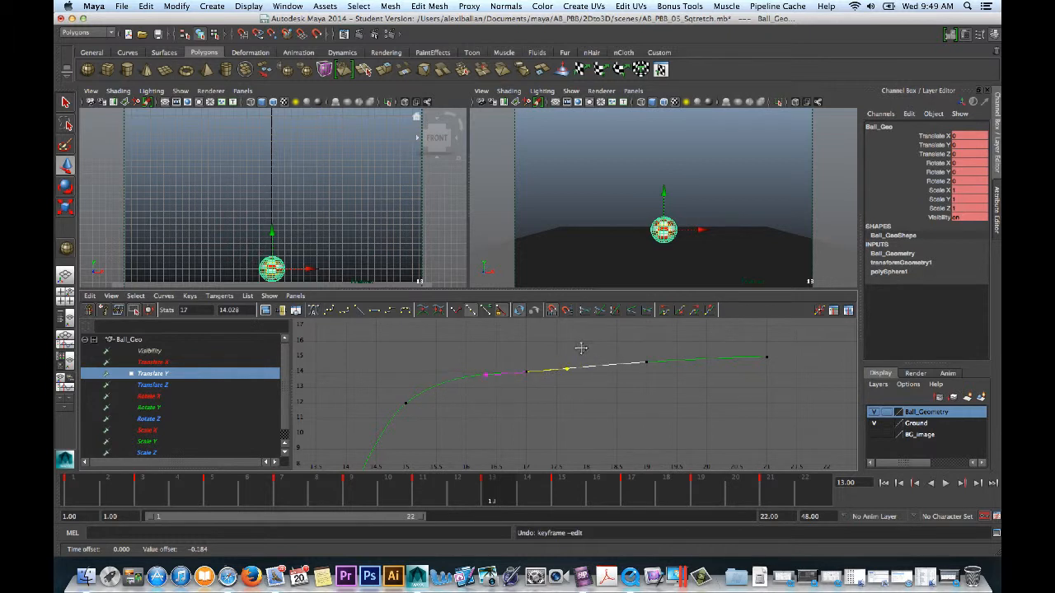
{"action": "mouse_move", "coordinate": [518, 349]}
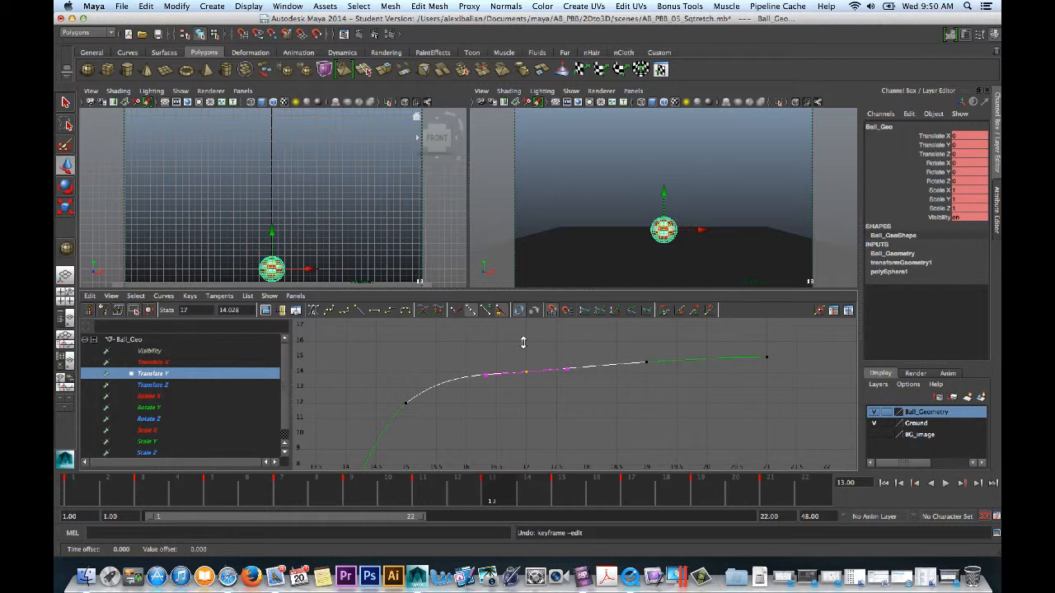
{"action": "left_click_drag", "start_coordinate": [524, 342], "coordinate": [517, 356]}
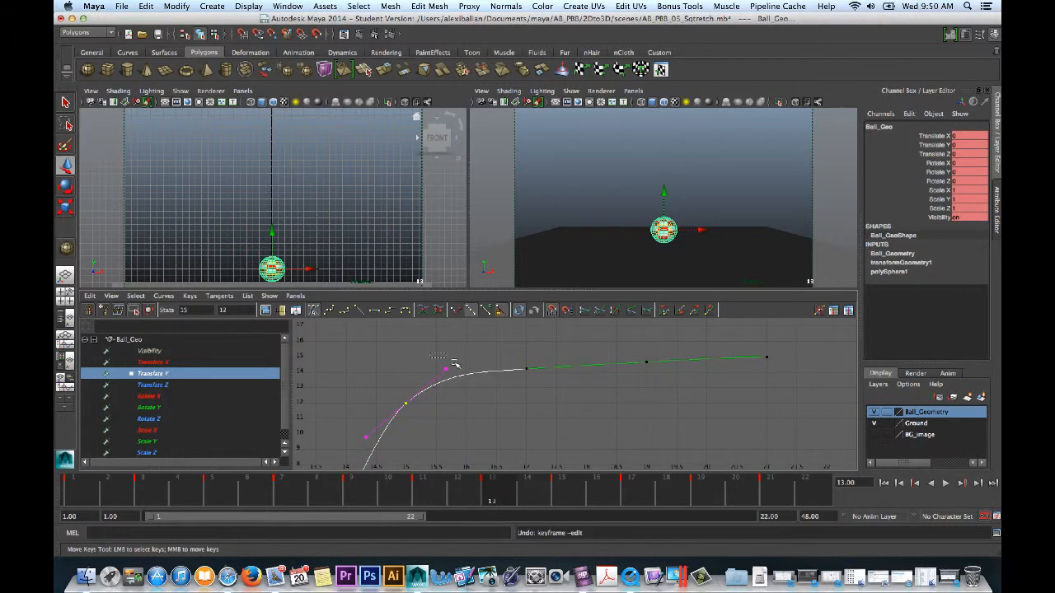
{"action": "left_click_drag", "start_coordinate": [445, 369], "coordinate": [451, 376]}
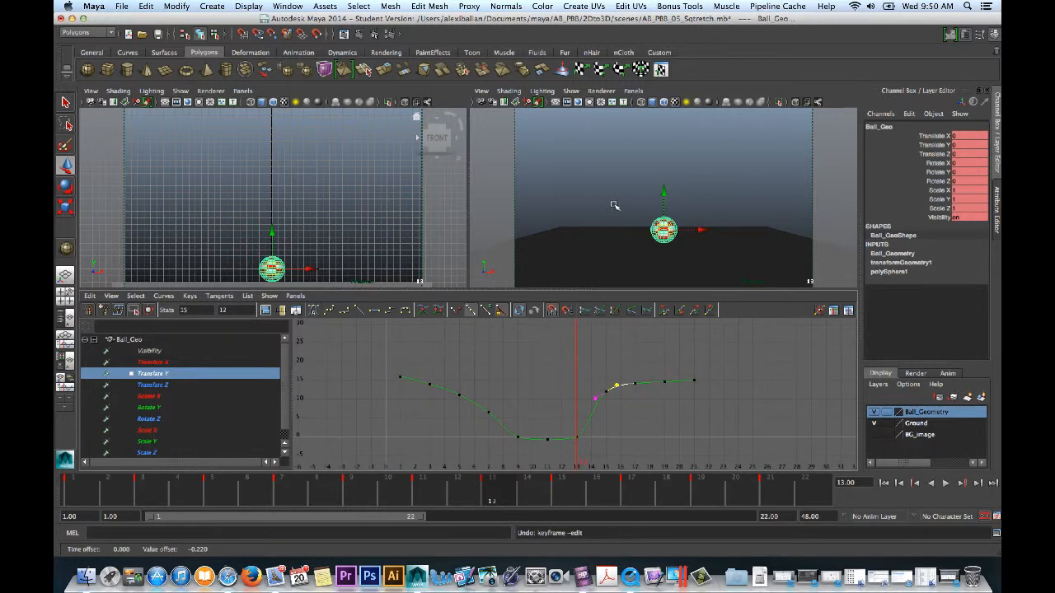
{"action": "left_click", "coordinate": [946, 483]}
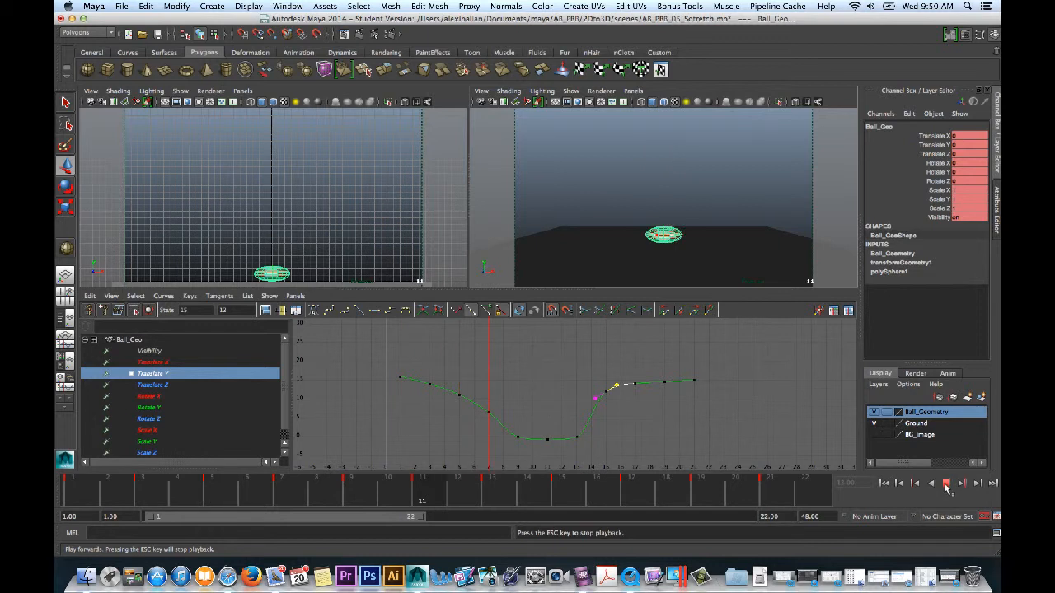
{"action": "left_click", "coordinate": [946, 485]}
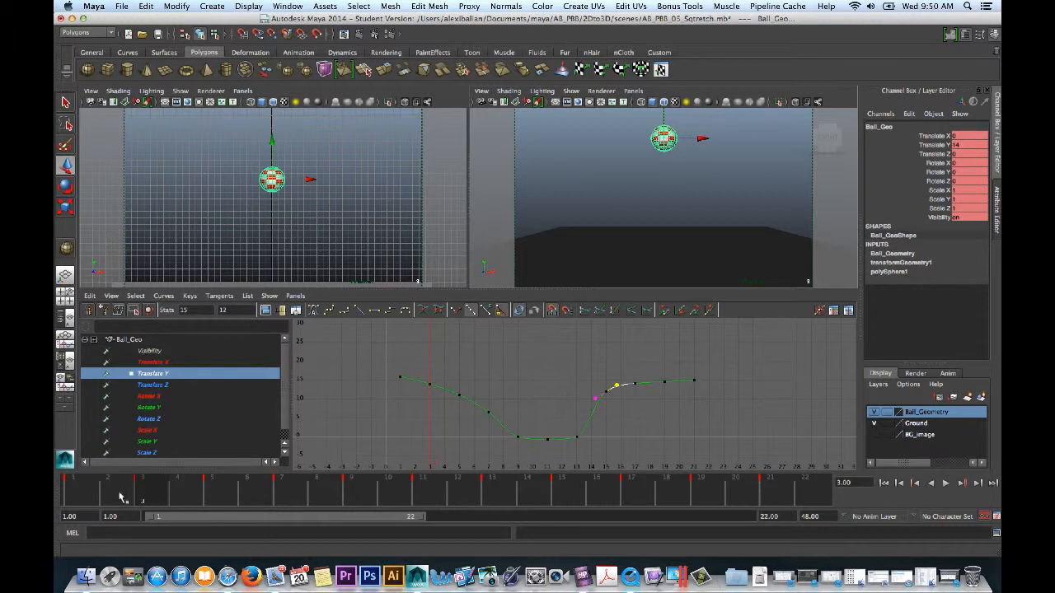
{"action": "left_click", "coordinate": [72, 488]}
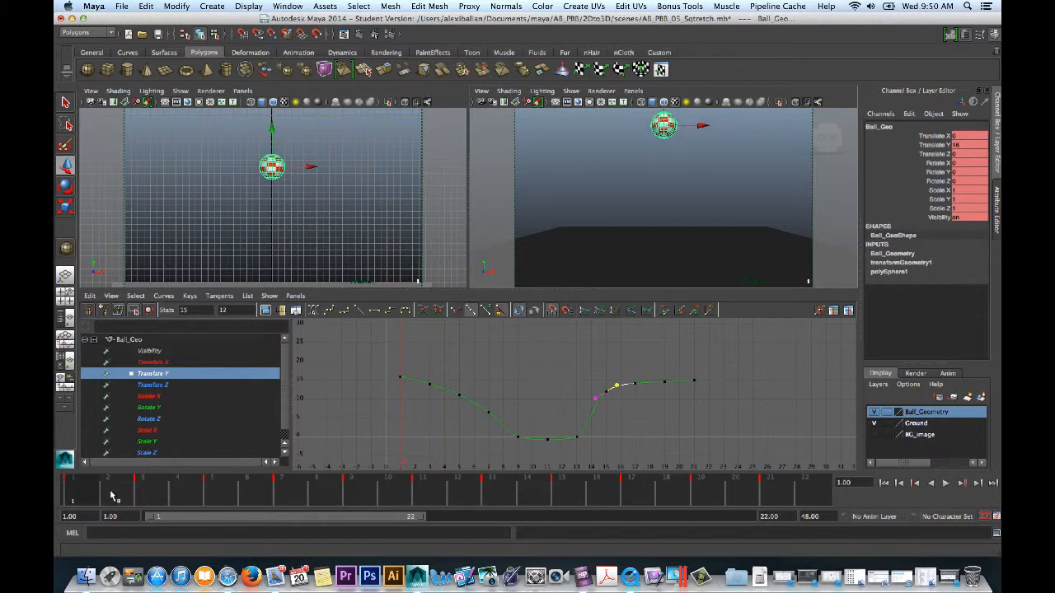
{"action": "left_click", "coordinate": [142, 492]}
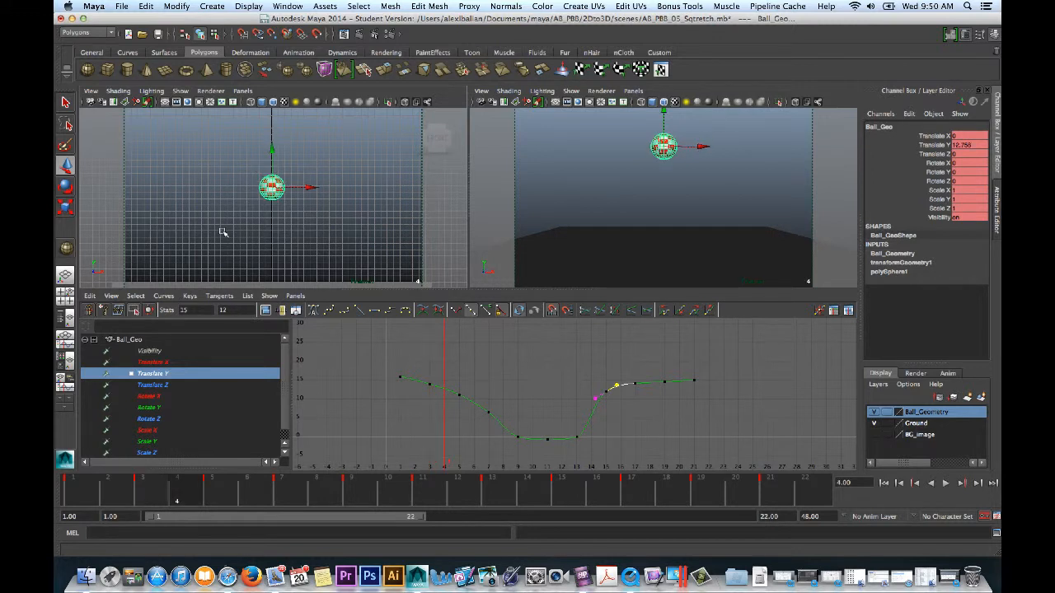
{"action": "left_click", "coordinate": [473, 478]}
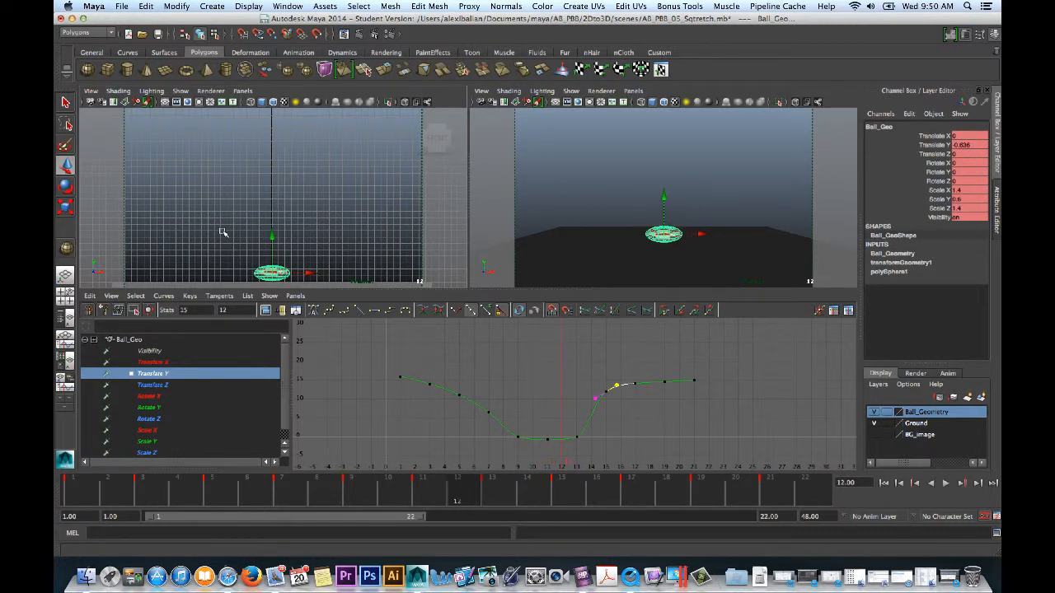
{"action": "left_click", "coordinate": [590, 476]}
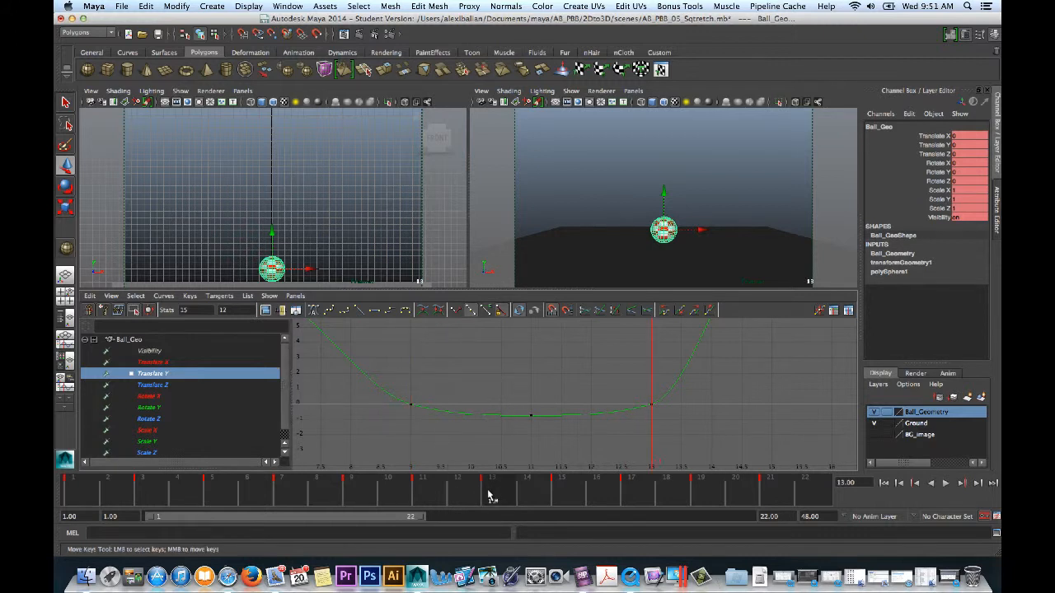
- Scrub the ground-contact frames and change the tangent type of the low keys
{"action": "left_click", "coordinate": [530, 478]}
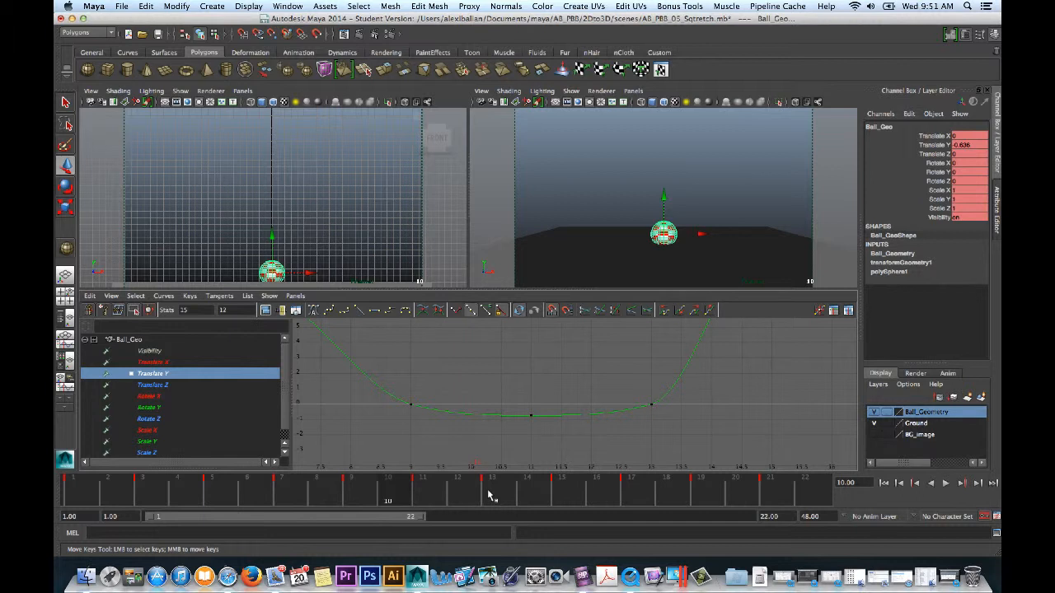
{"action": "left_click", "coordinate": [530, 481]}
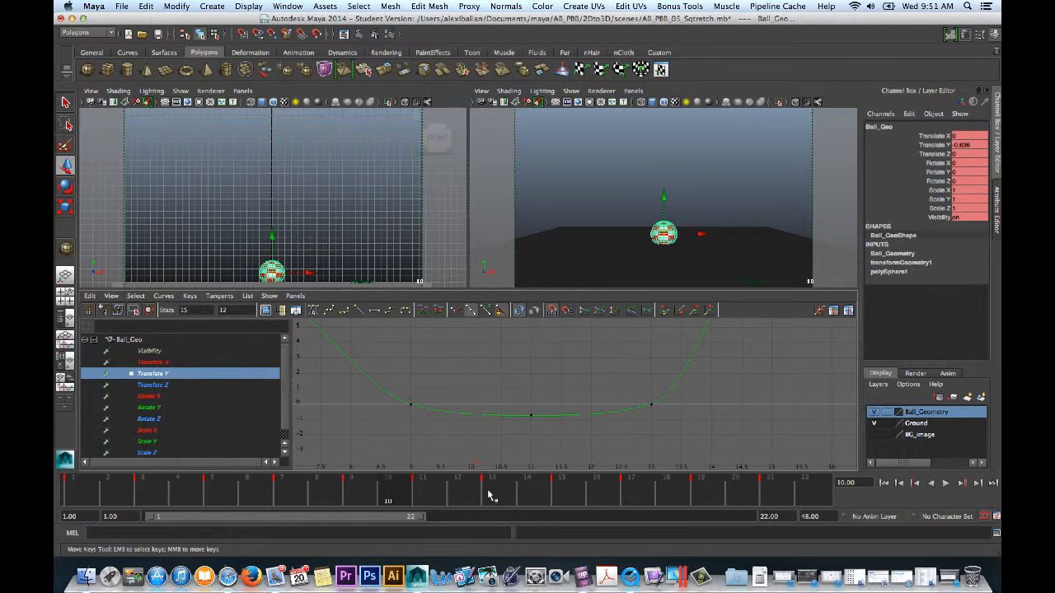
{"action": "mouse_move", "coordinate": [399, 400]}
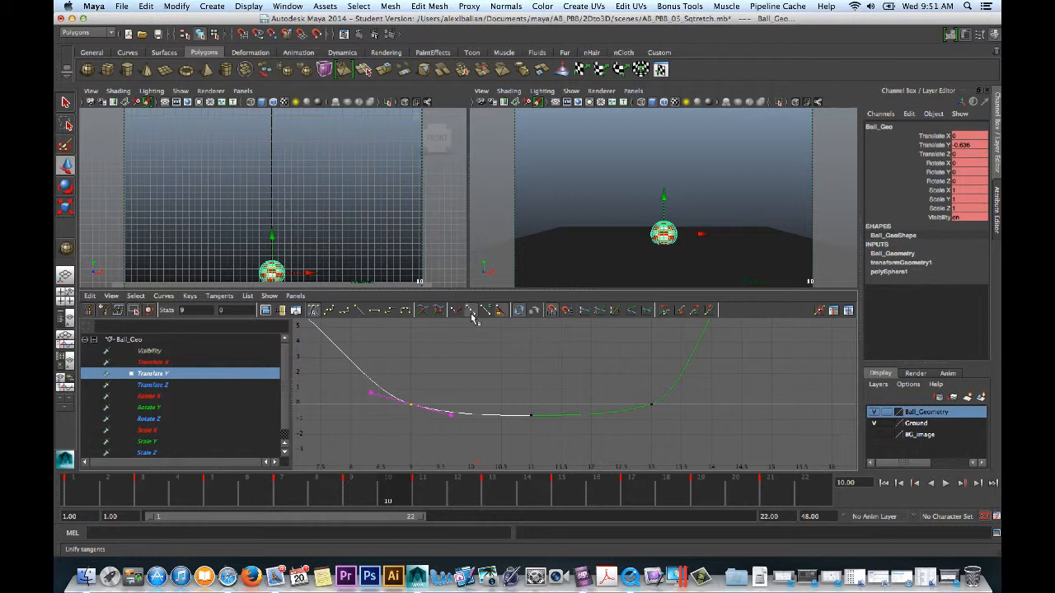
{"action": "mouse_move", "coordinate": [469, 310]}
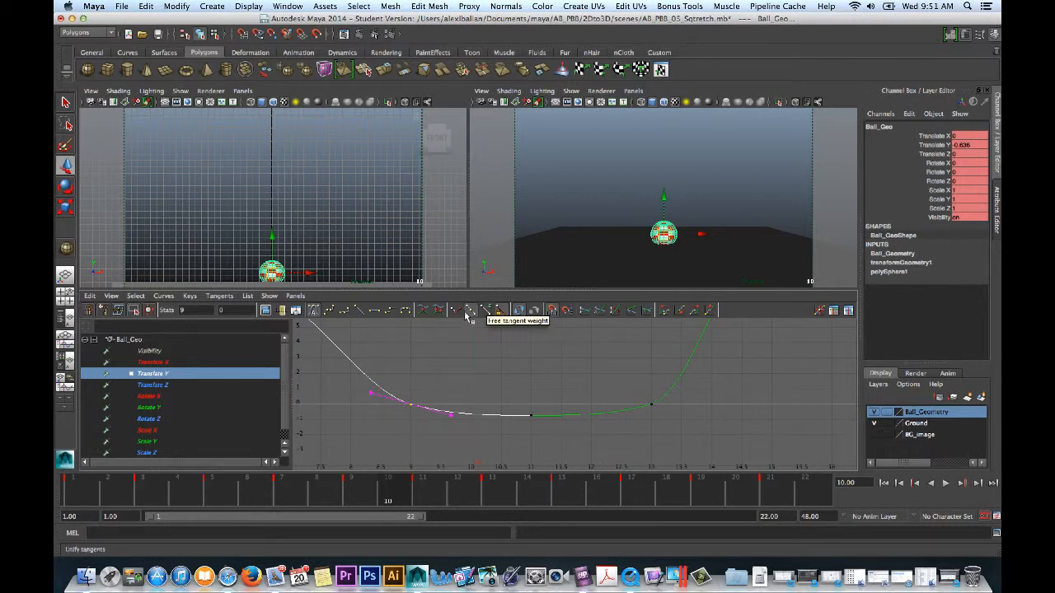
{"action": "left_click", "coordinate": [468, 309]}
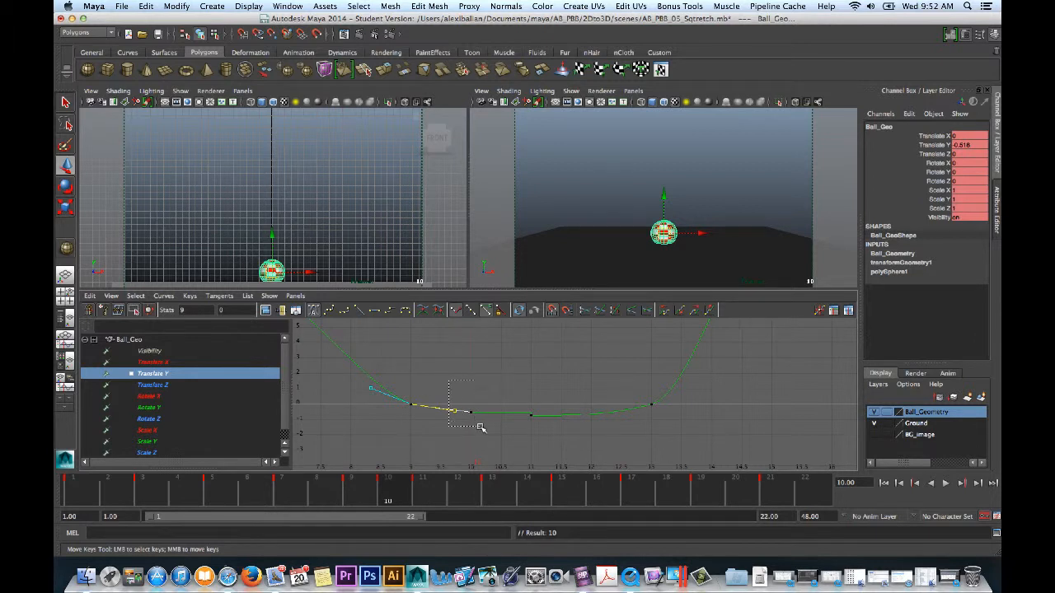
{"action": "left_click", "coordinate": [313, 309]}
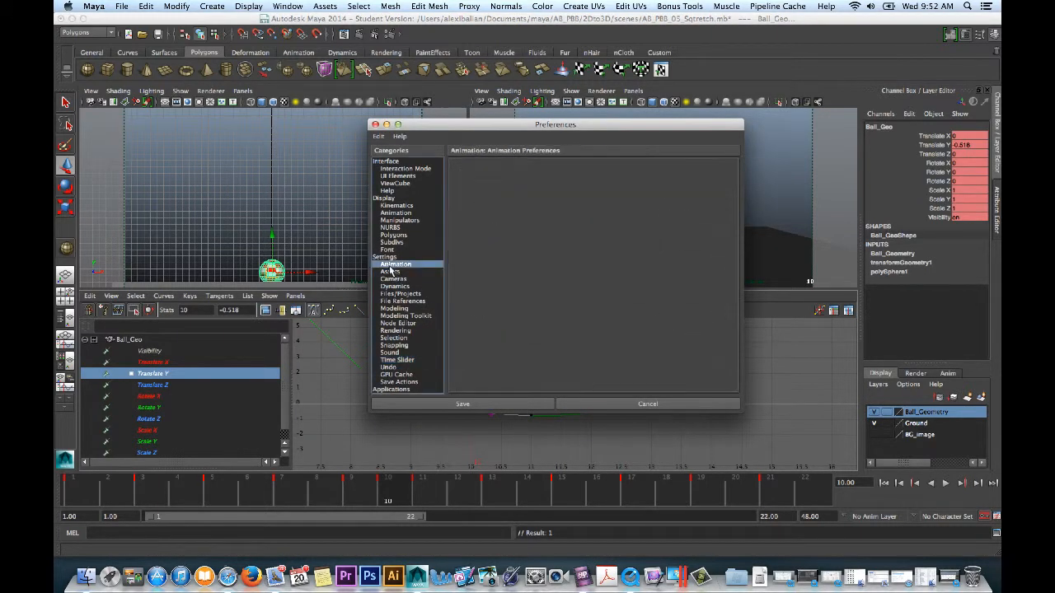
- Set default in/out tangents to Spline in Animation preferences and save
{"action": "left_click", "coordinate": [580, 296]}
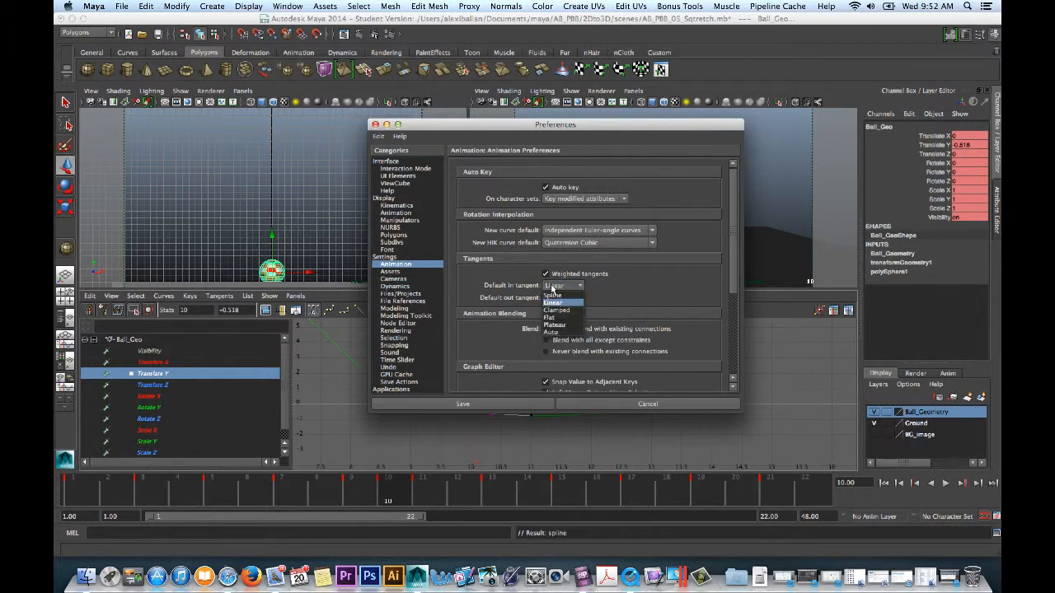
{"action": "left_click", "coordinate": [552, 303]}
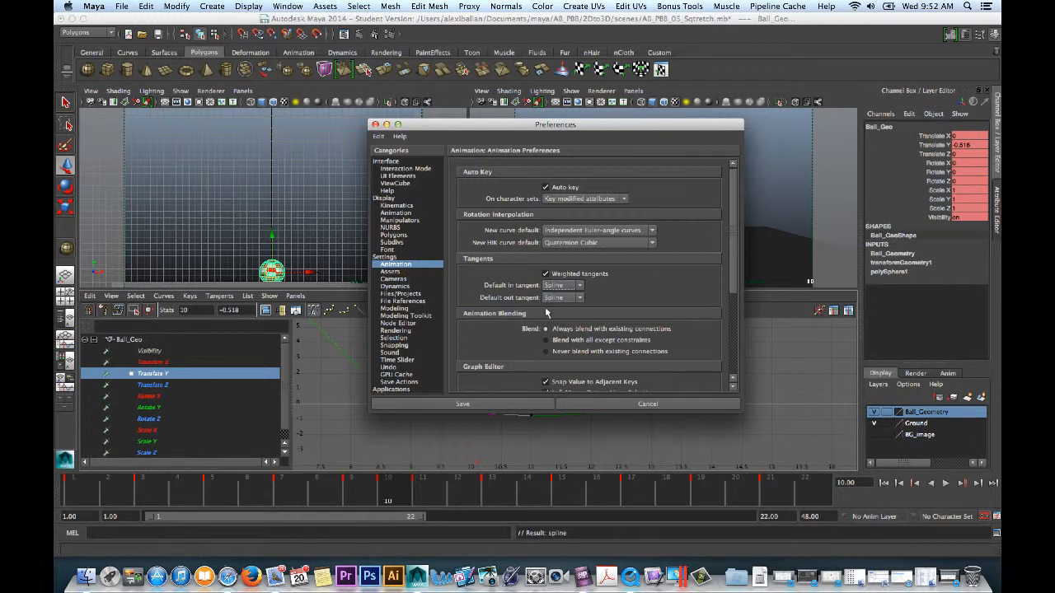
{"action": "mouse_move", "coordinate": [475, 369]}
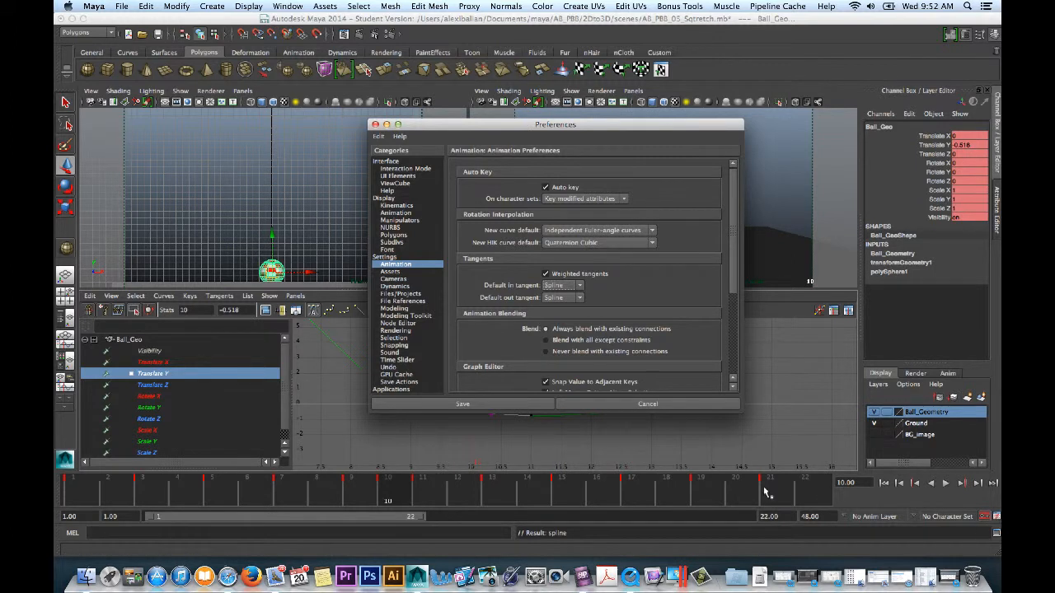
{"action": "left_click", "coordinate": [461, 404]}
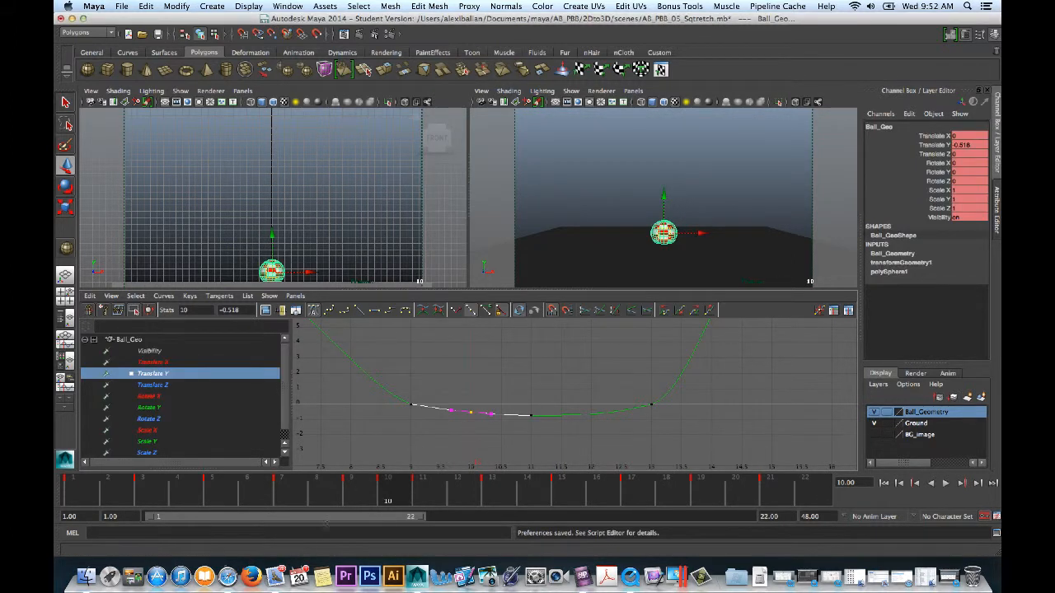
- Shift the low Translate Y keys to flatten the ground-contact stretch of the bounce
{"action": "left_click", "coordinate": [410, 485]}
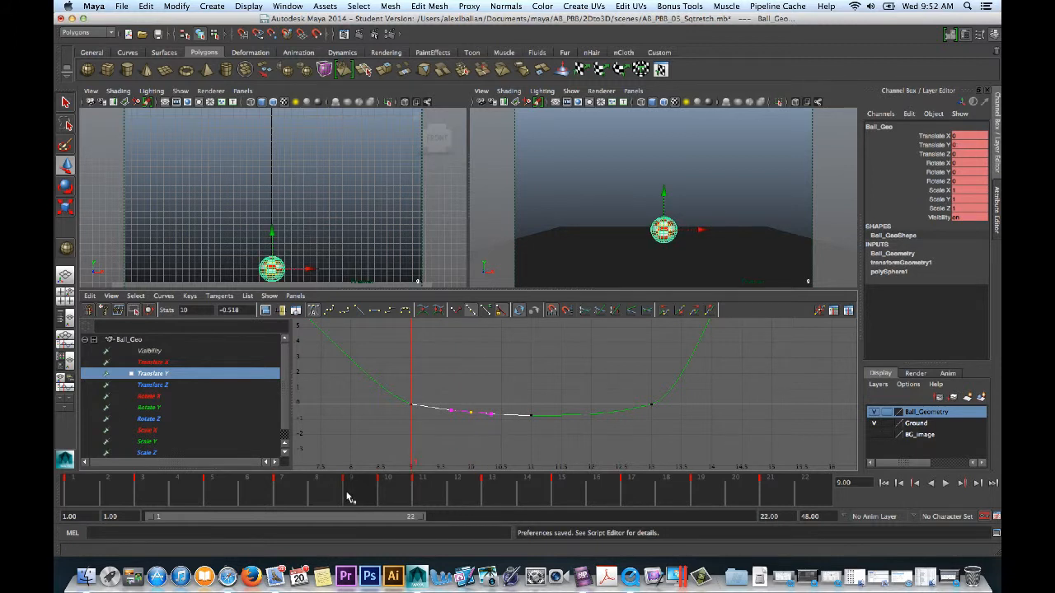
{"action": "left_click", "coordinate": [387, 478]}
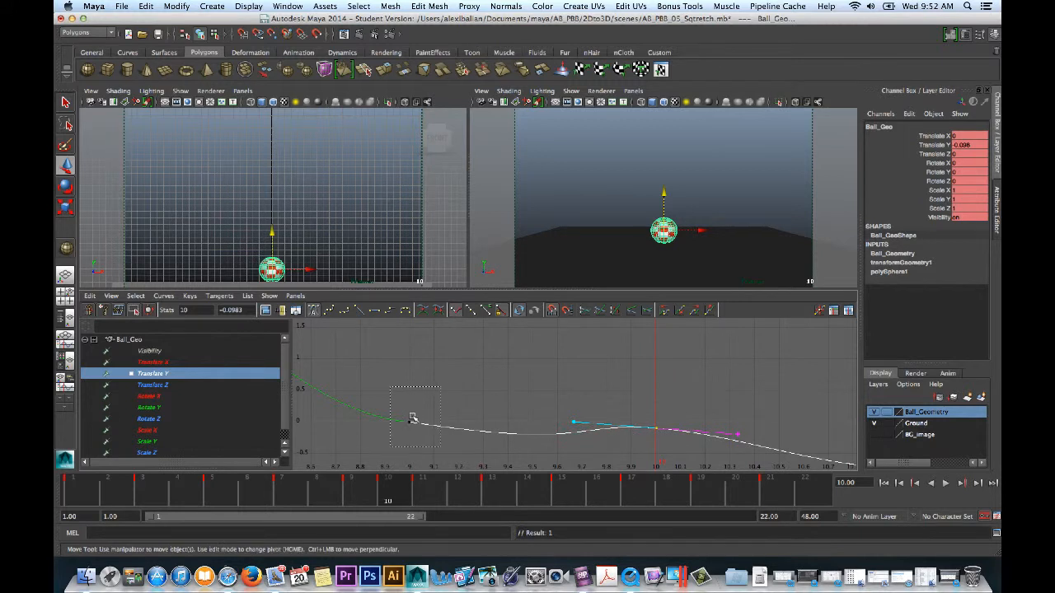
{"action": "left_click", "coordinate": [486, 310]}
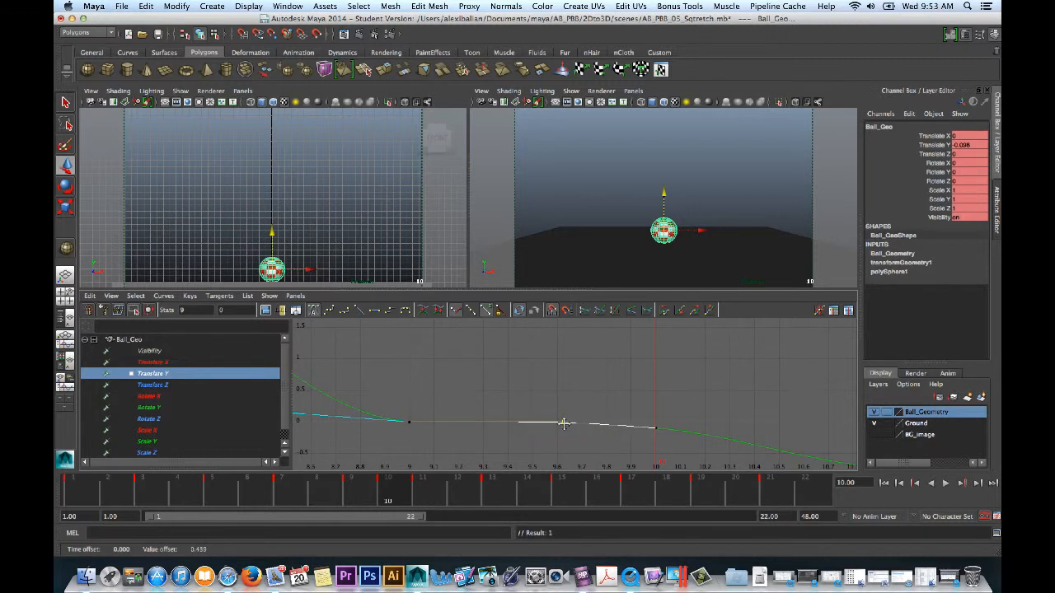
{"action": "left_click_drag", "start_coordinate": [564, 425], "coordinate": [642, 425]}
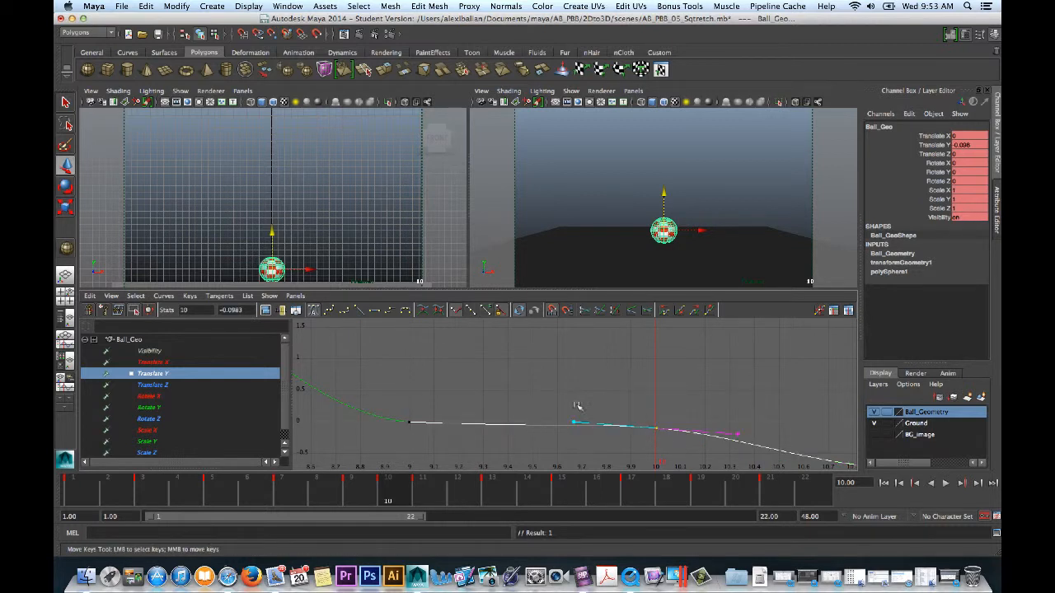
{"action": "left_click", "coordinate": [574, 422]}
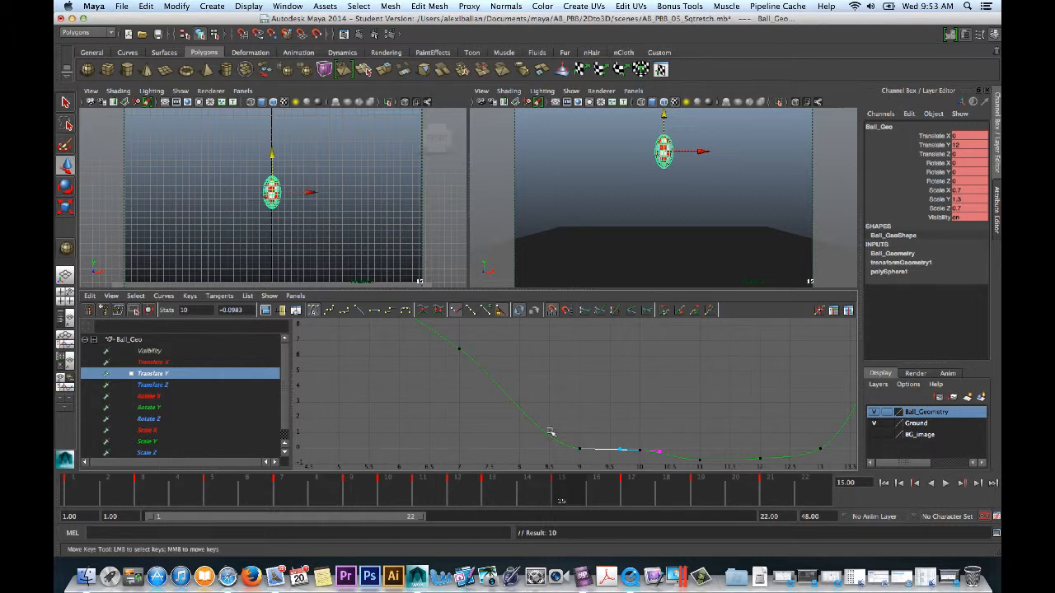
{"action": "mouse_move", "coordinate": [531, 422]}
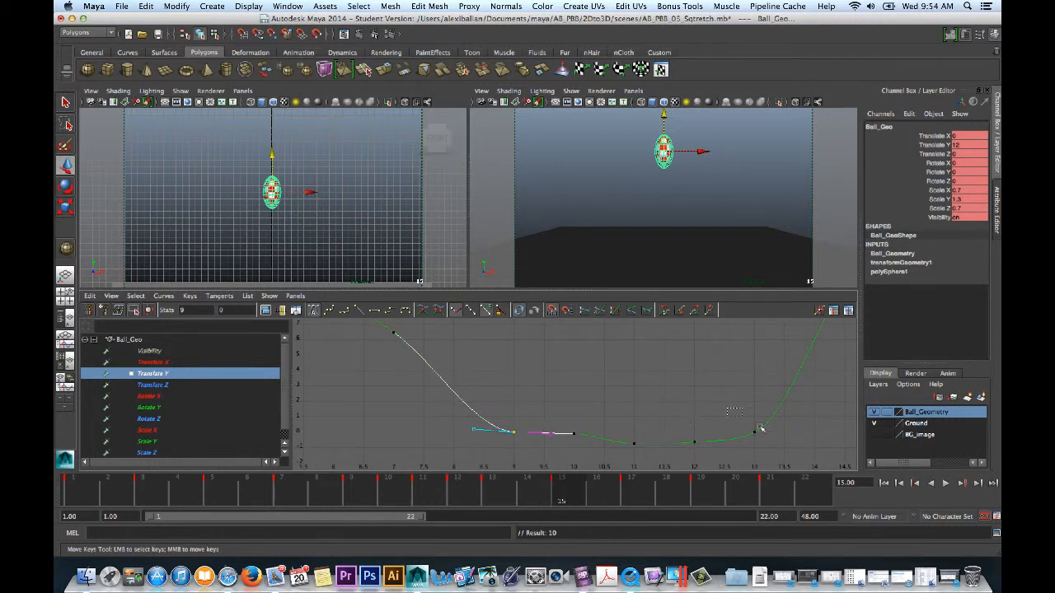
- Free the contact keys' tangent weights and steepen the curve rising out of ground contact
{"action": "left_click", "coordinate": [486, 310]}
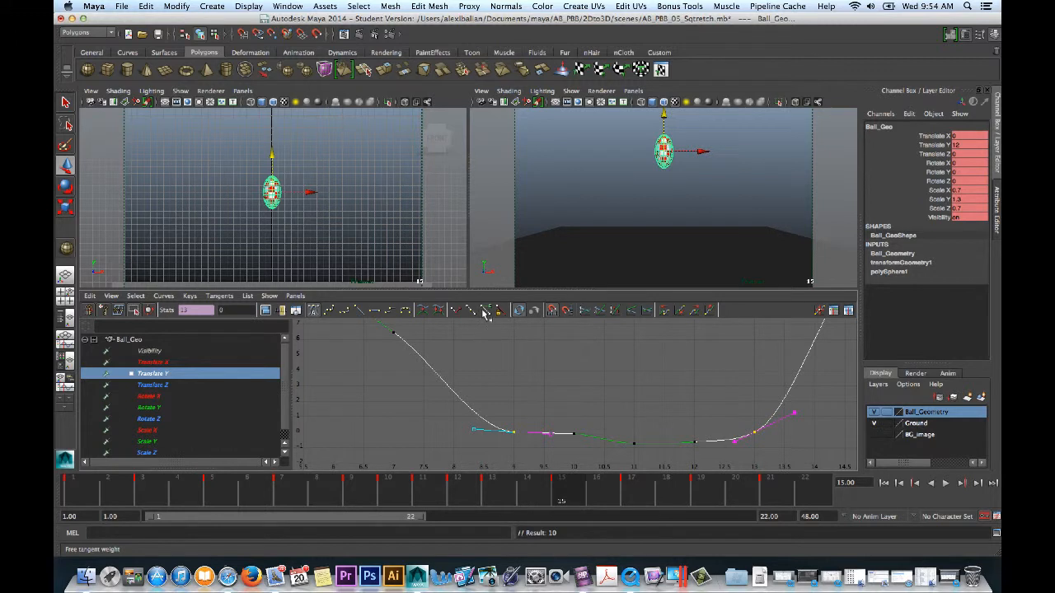
{"action": "left_click", "coordinate": [486, 310]}
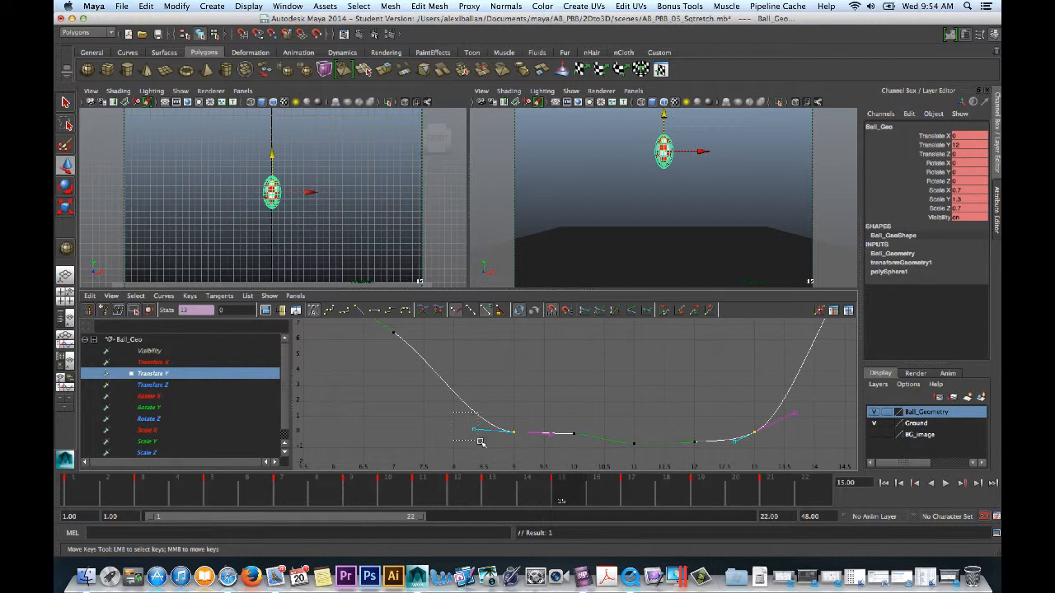
{"action": "left_click_drag", "start_coordinate": [481, 442], "coordinate": [477, 405]}
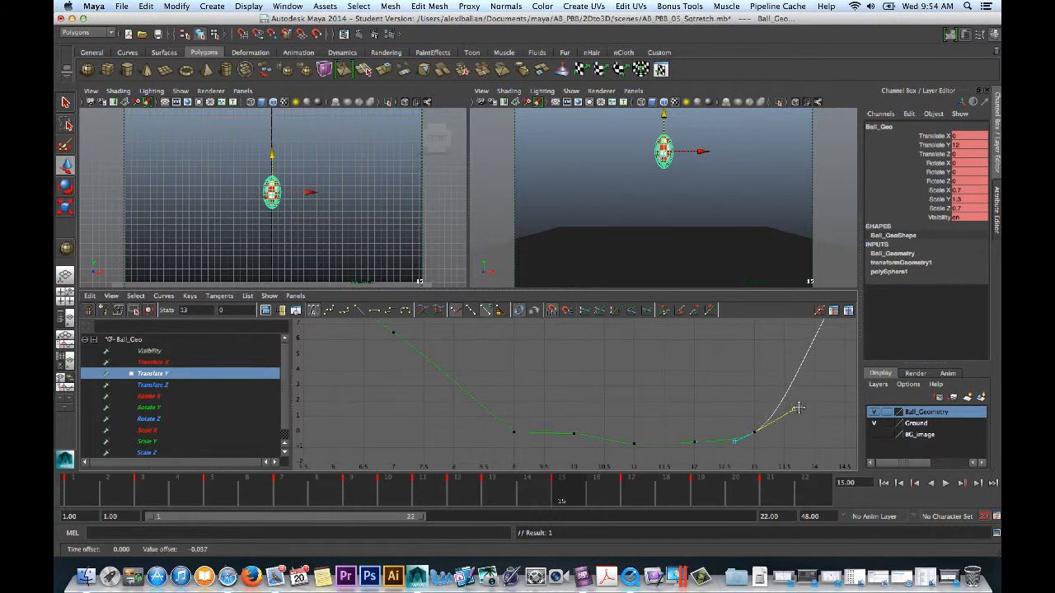
{"action": "left_click_drag", "start_coordinate": [799, 409], "coordinate": [775, 387]}
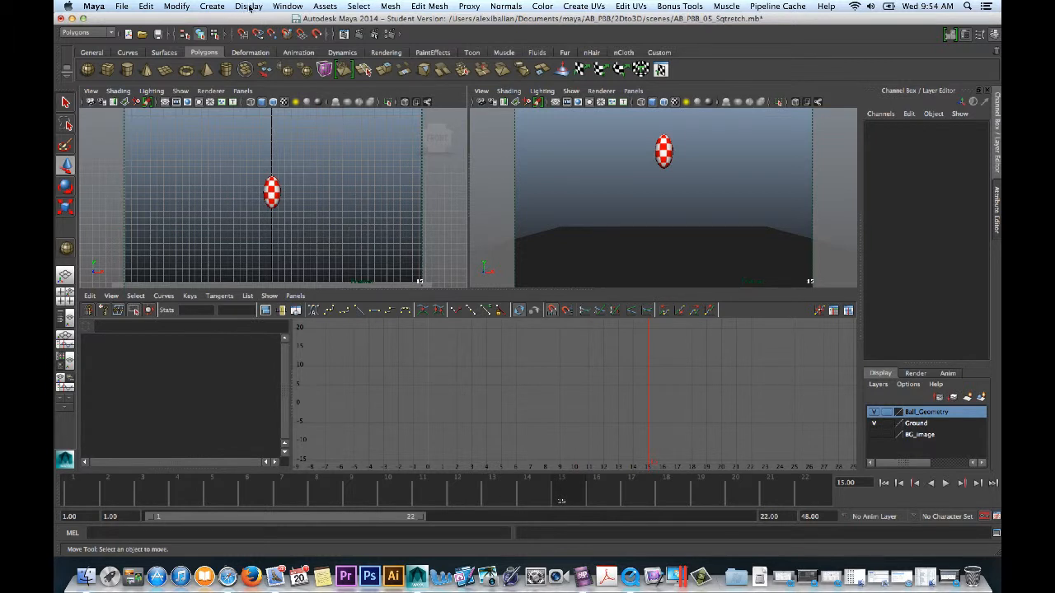
- Save the three-pane arrangement as a named layout via Window > Saved Layouts
{"action": "left_click", "coordinate": [247, 7]}
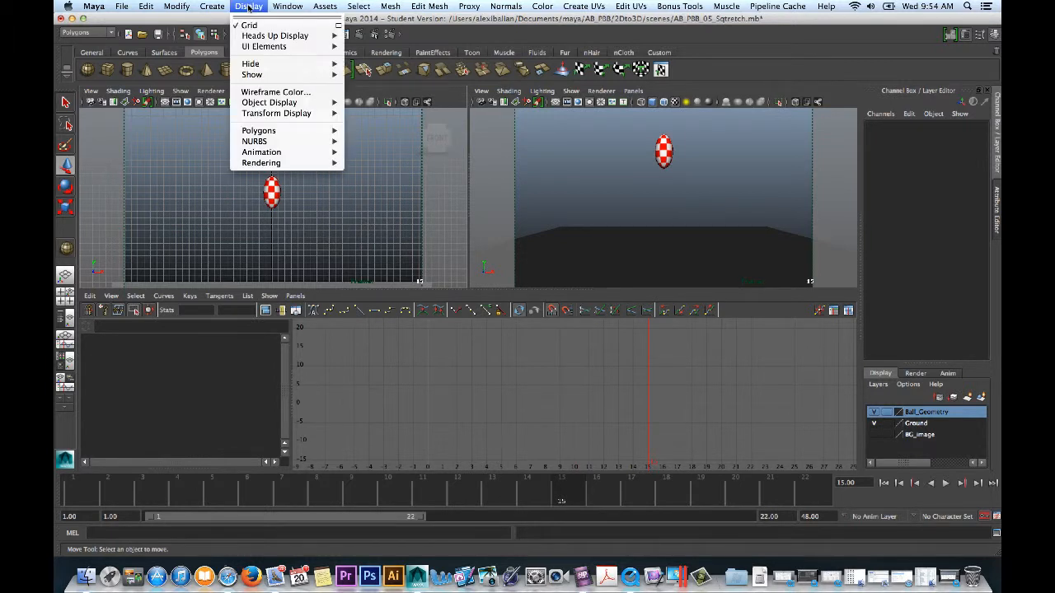
{"action": "left_click", "coordinate": [287, 7]}
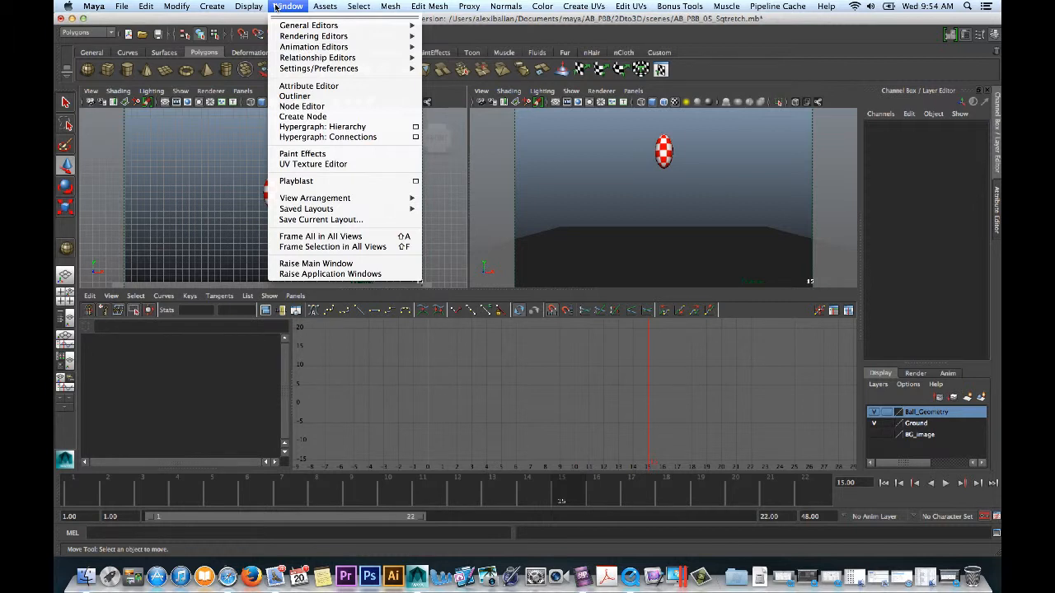
{"action": "mouse_move", "coordinate": [307, 207]}
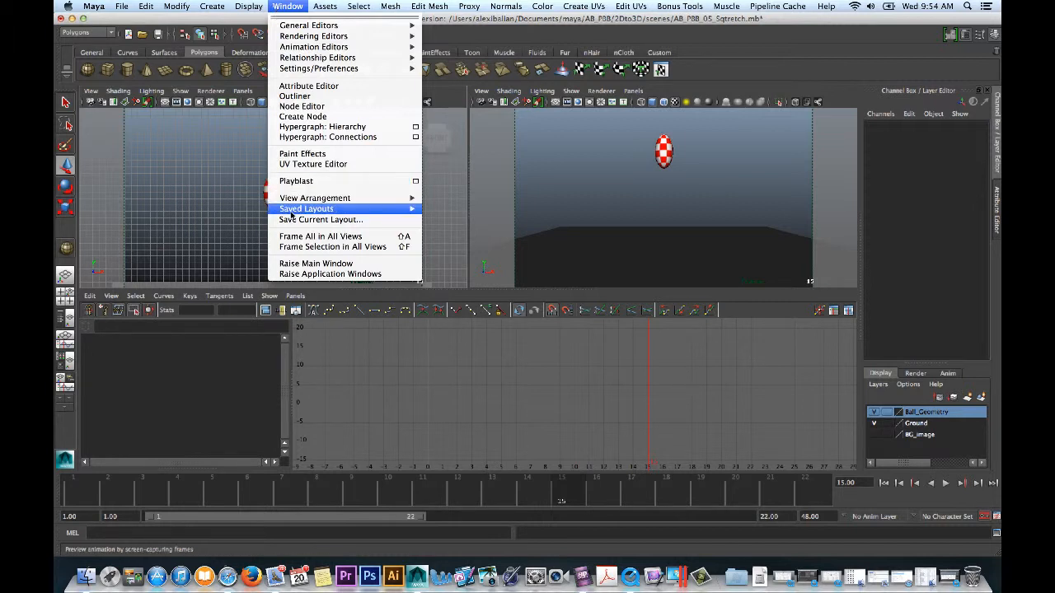
{"action": "mouse_move", "coordinate": [310, 25]}
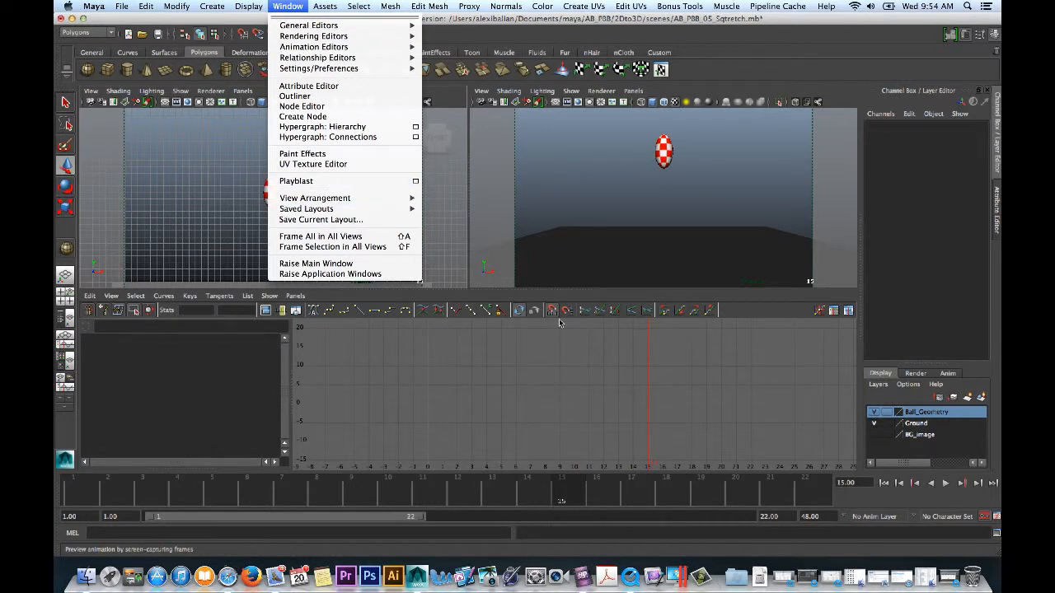
{"action": "mouse_move", "coordinate": [315, 197]}
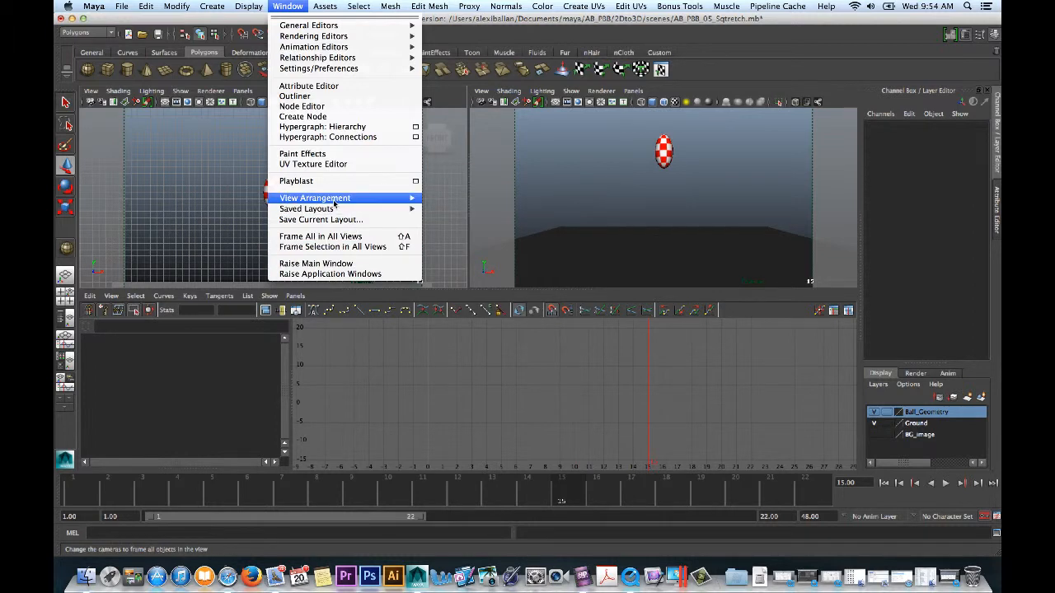
{"action": "mouse_move", "coordinate": [320, 219]}
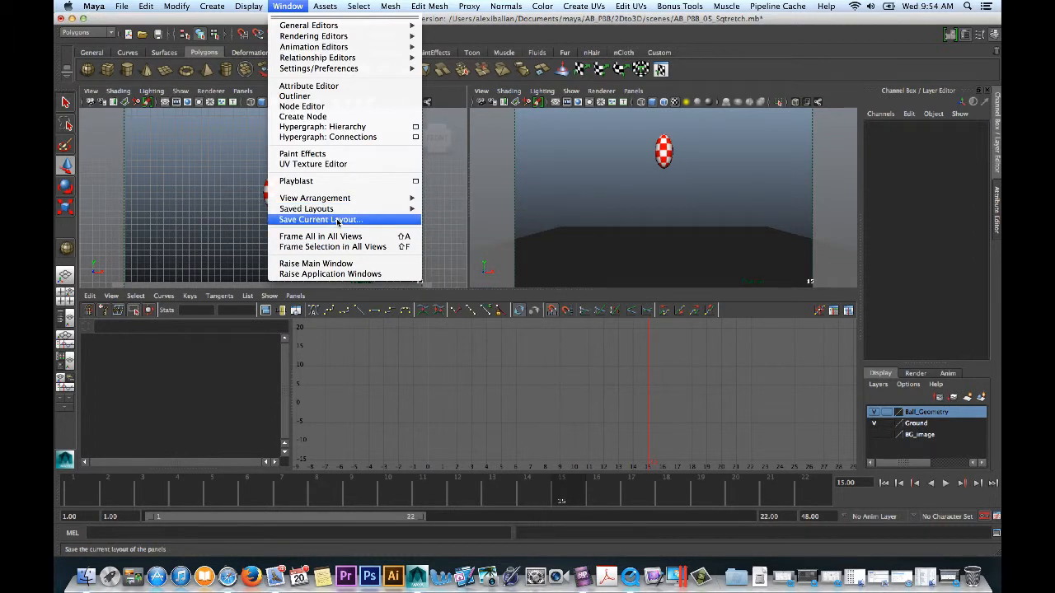
{"action": "left_click", "coordinate": [320, 219]}
{"action": "type", "text": "Animation"}
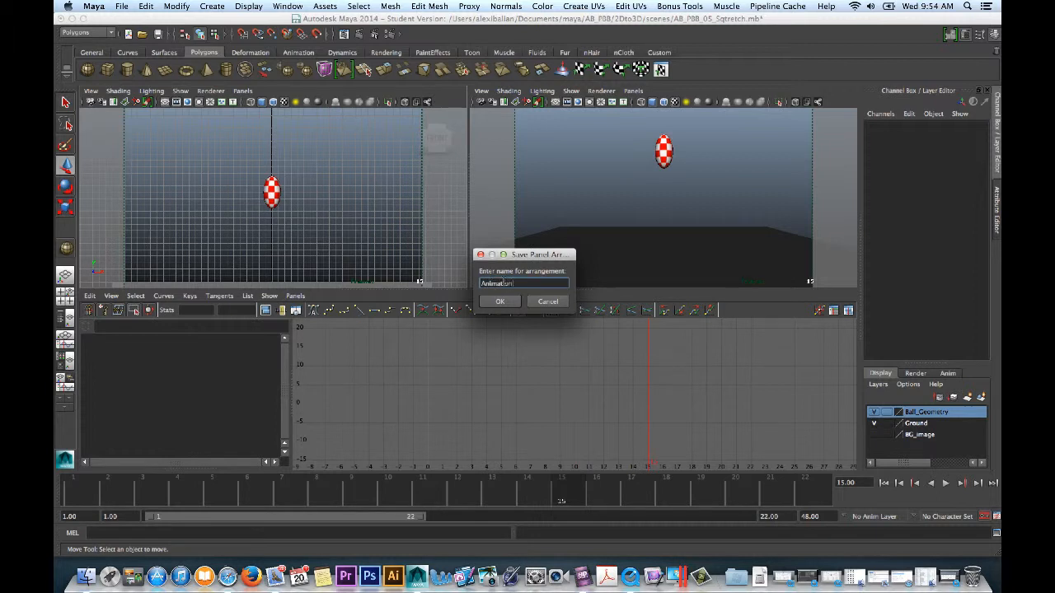
{"action": "left_click", "coordinate": [500, 300]}
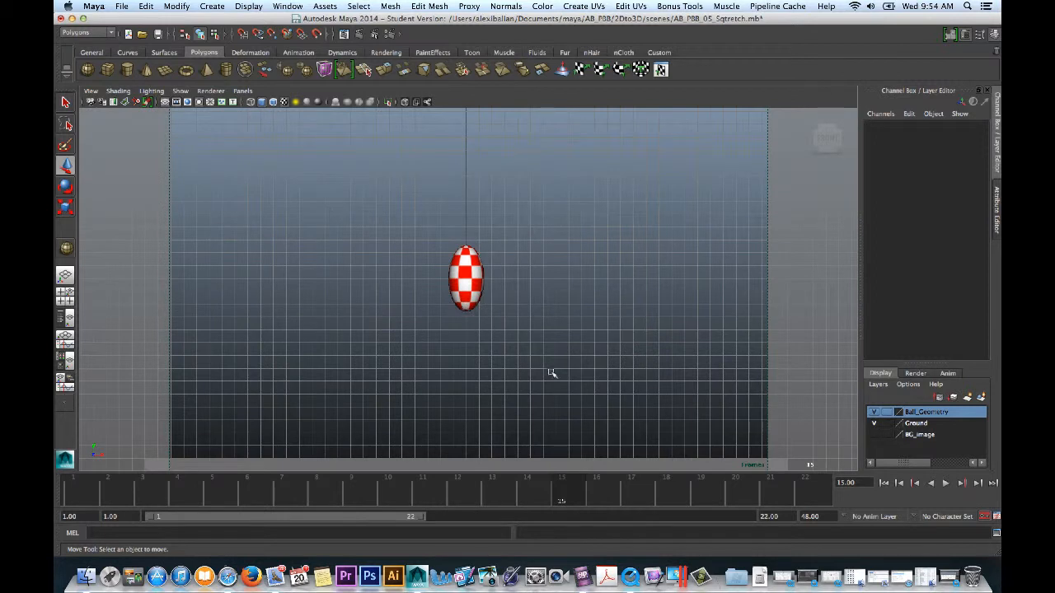
- Bring up Playblast Options from the Time Slider to record an H.264 movie
{"action": "left_click", "coordinate": [945, 482]}
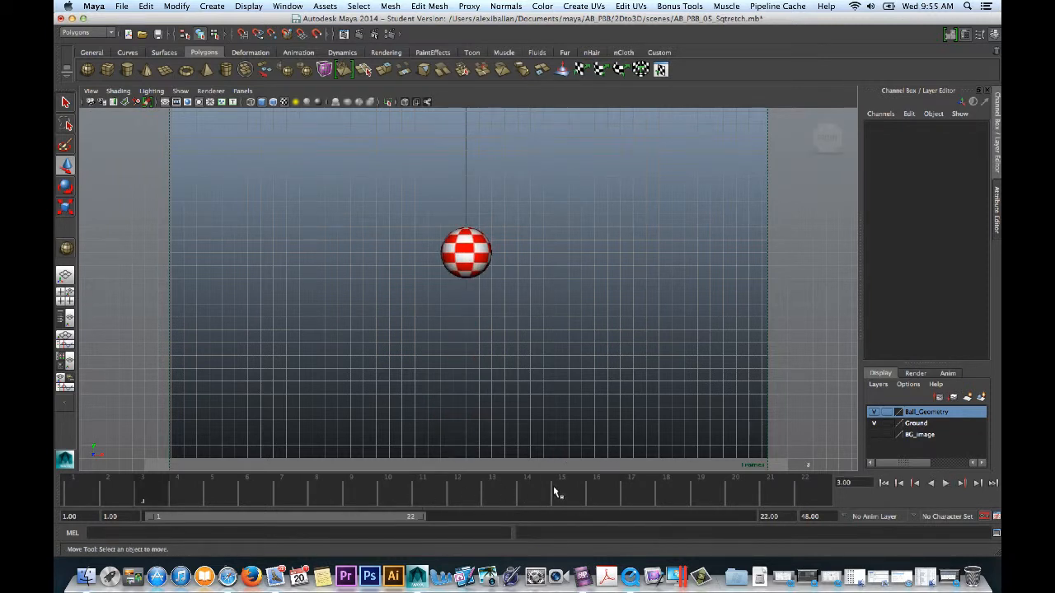
{"action": "right_click", "coordinate": [561, 491]}
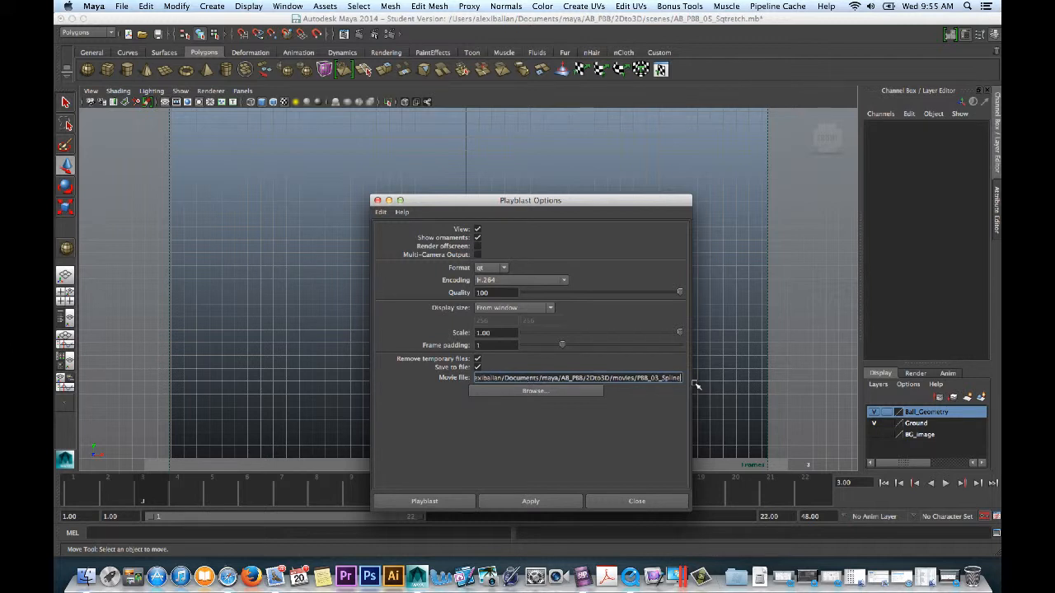
- Record the PBB_01_Spline playblast, play it in QuickTime, then close the player
{"action": "left_click", "coordinate": [636, 501]}
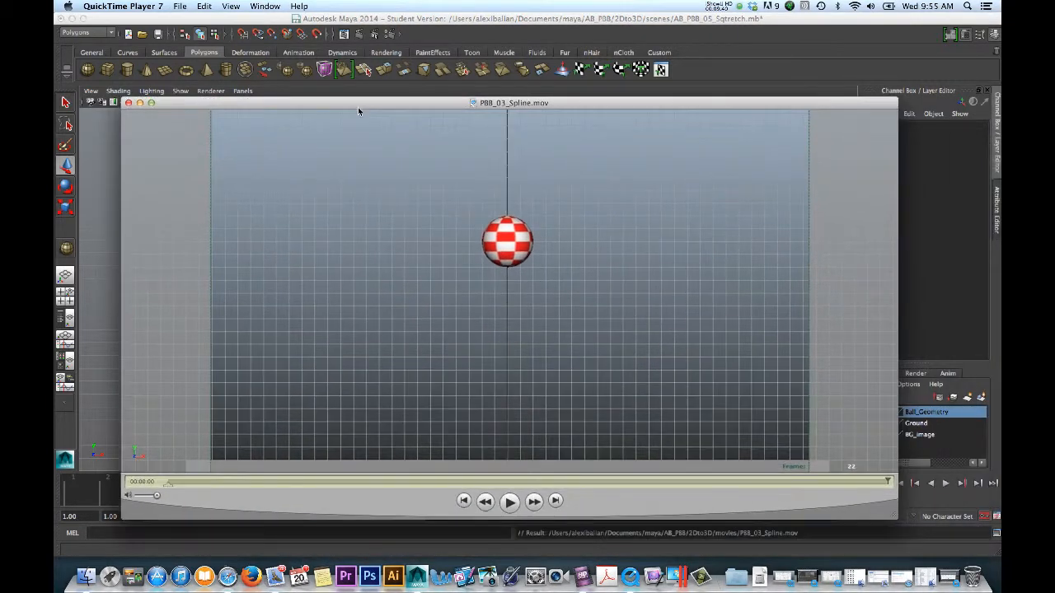
{"action": "left_click", "coordinate": [507, 501]}
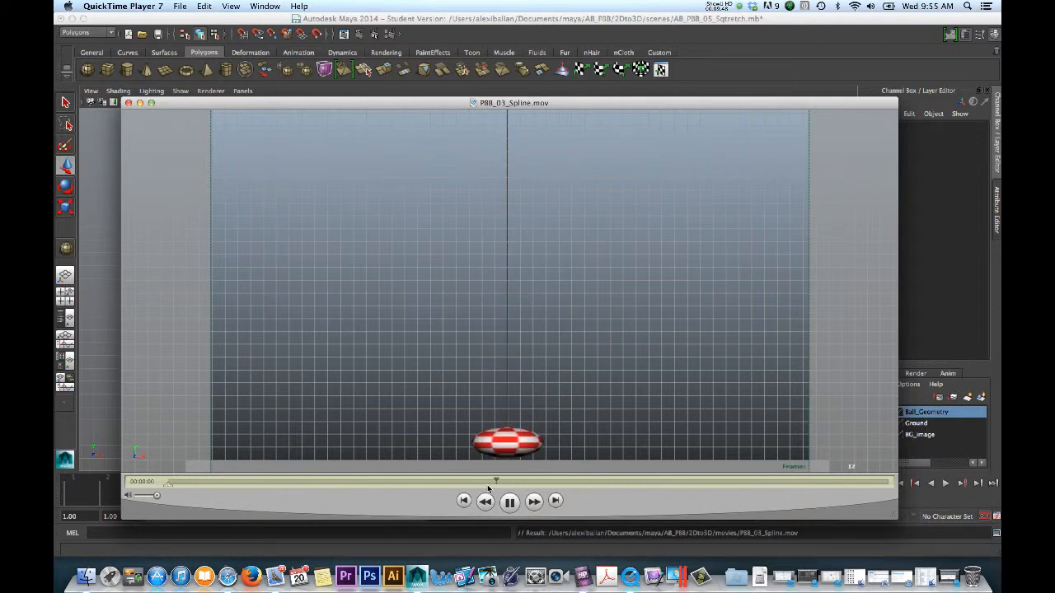
{"action": "left_click", "coordinate": [510, 501]}
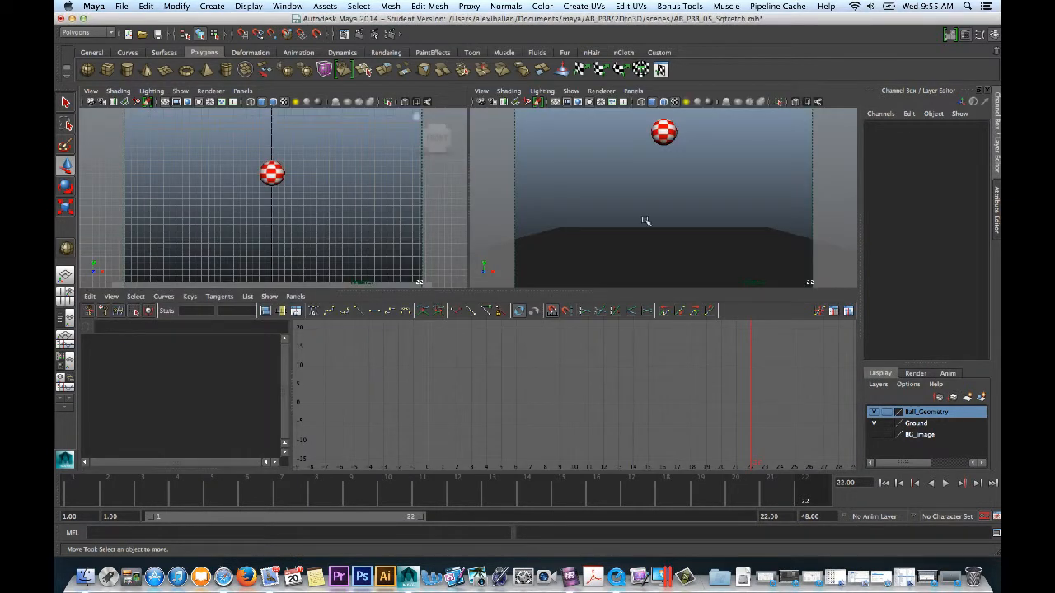
{"action": "mouse_move", "coordinate": [267, 148]}
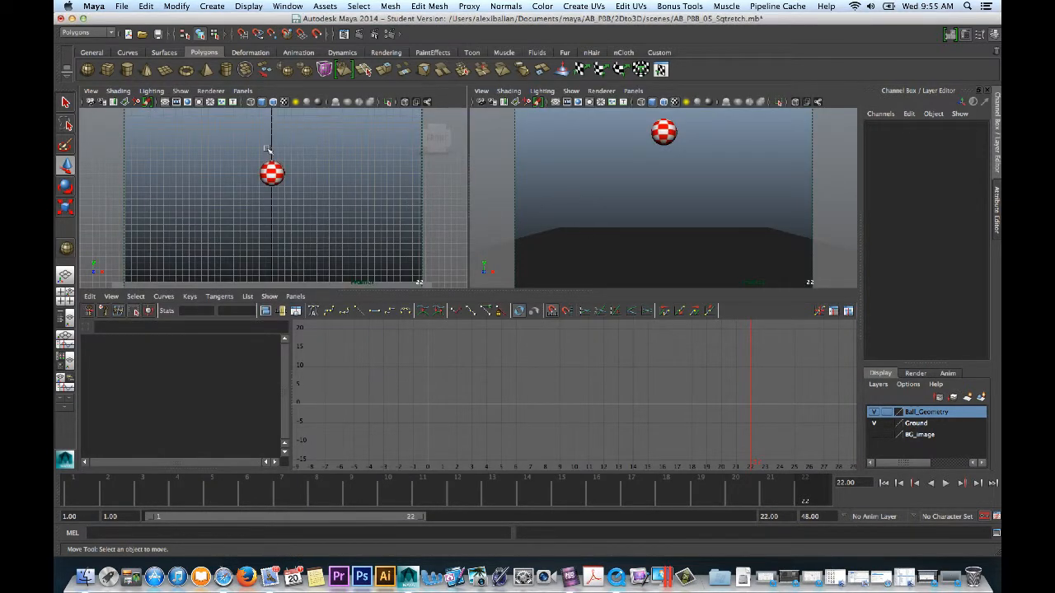
- Set Ball_Geo's Translate Y curve to Cycle for Pre and Post Infinity
{"action": "left_click", "coordinate": [272, 173]}
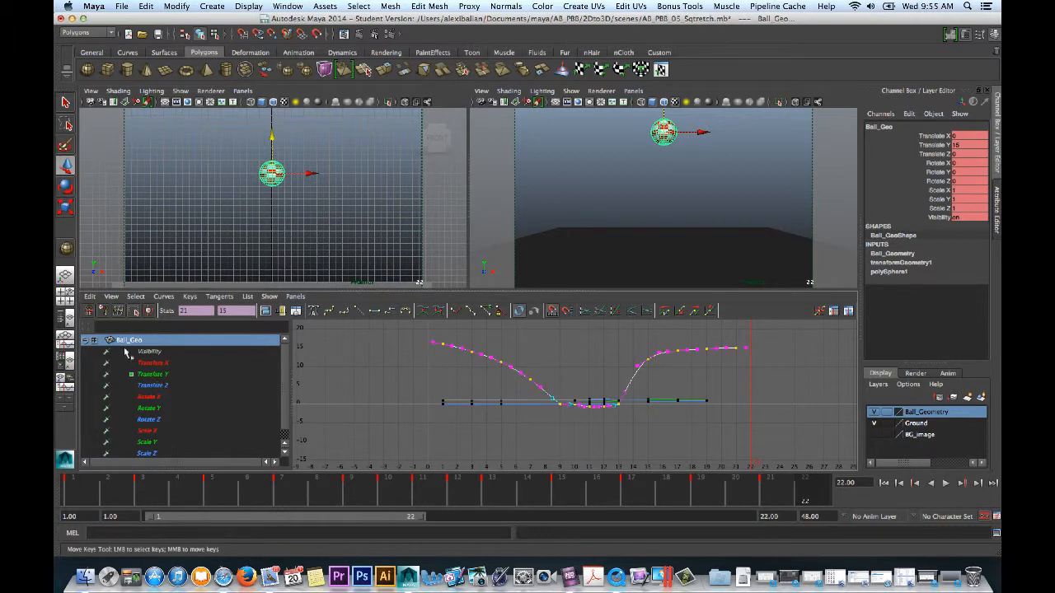
{"action": "left_click", "coordinate": [152, 374]}
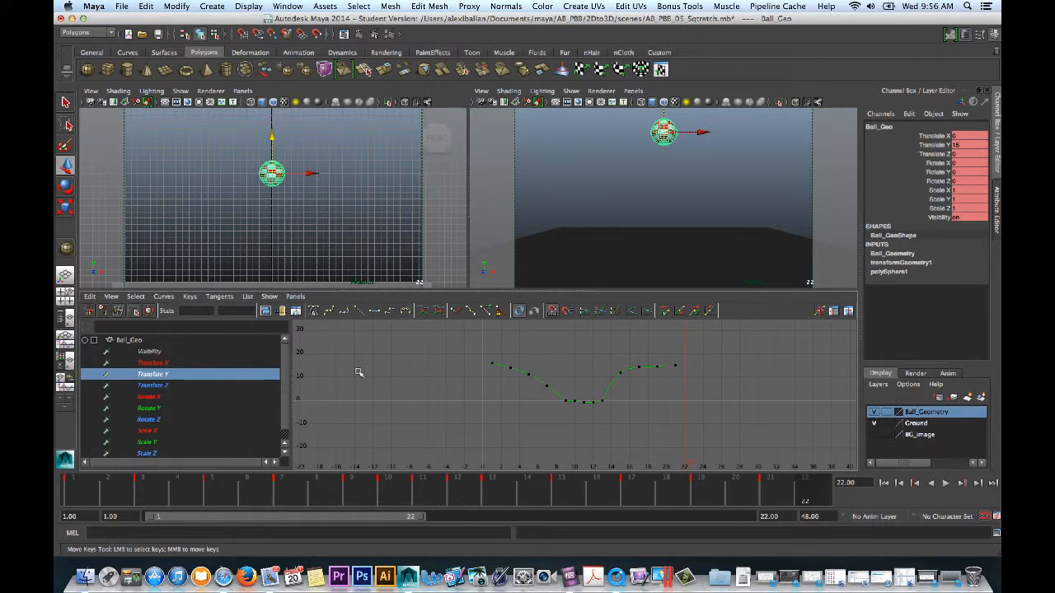
{"action": "left_click", "coordinate": [163, 296]}
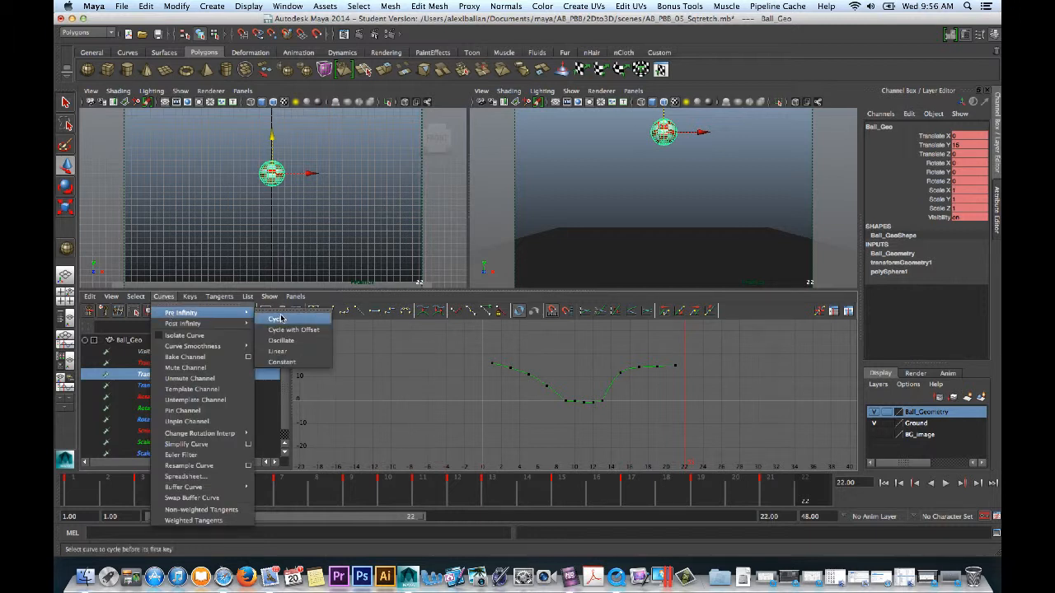
{"action": "left_click", "coordinate": [274, 319]}
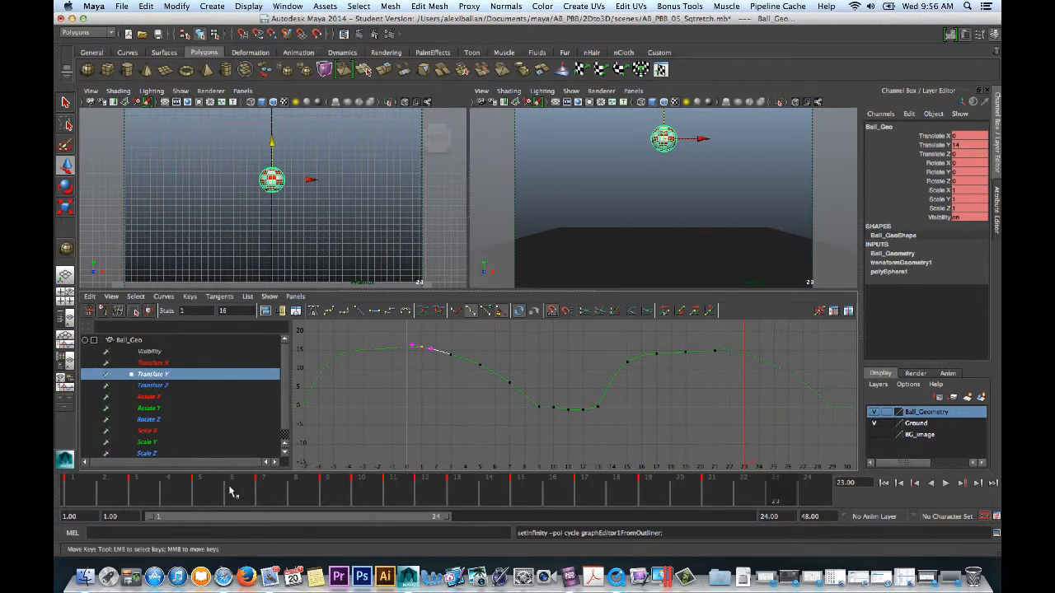
- Flatten the apex key's tangents so the bounce arc eases smoothly where cycles join
{"action": "left_click", "coordinate": [75, 486]}
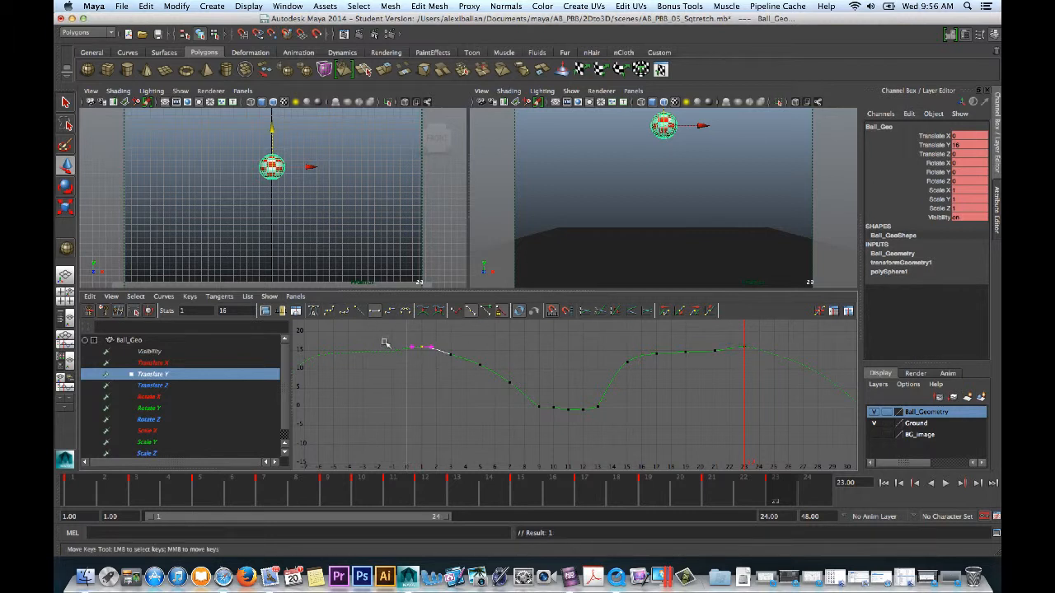
{"action": "mouse_move", "coordinate": [710, 341]}
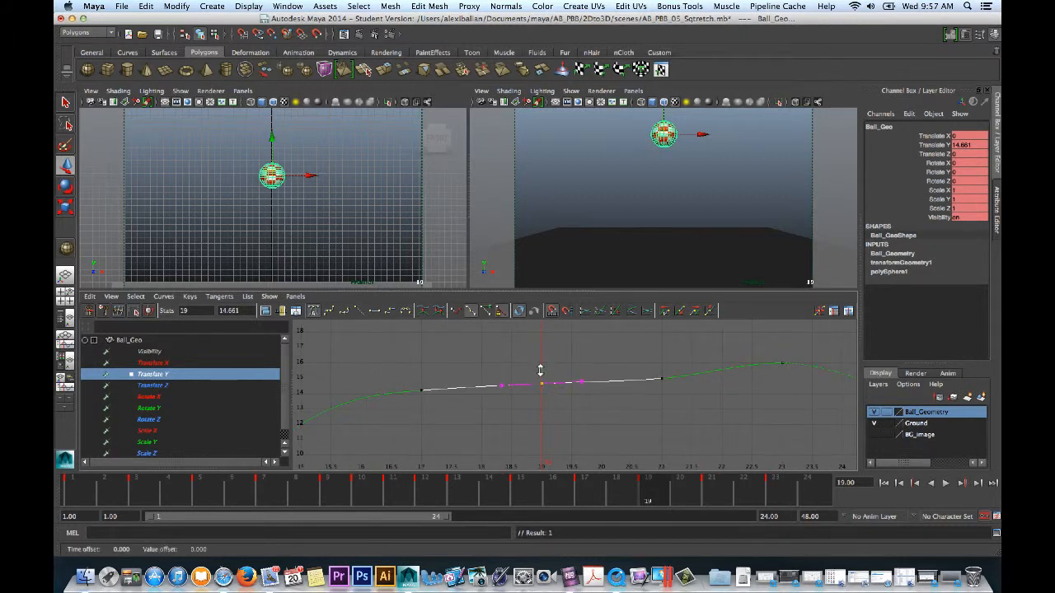
{"action": "left_click_drag", "start_coordinate": [540, 371], "coordinate": [554, 377]}
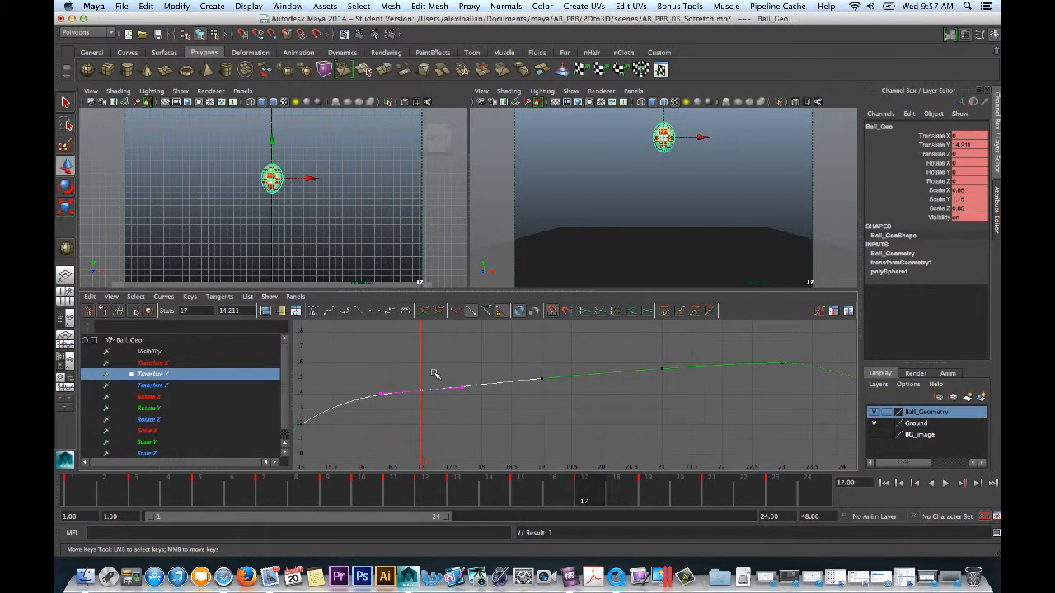
{"action": "left_click_drag", "start_coordinate": [436, 373], "coordinate": [371, 388]}
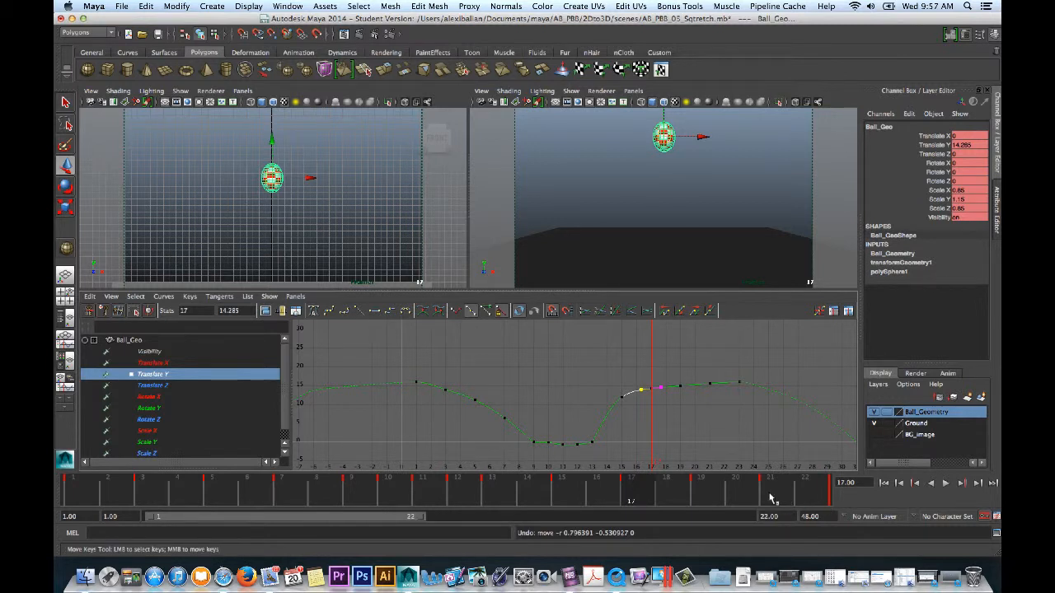
{"action": "mouse_move", "coordinate": [798, 501]}
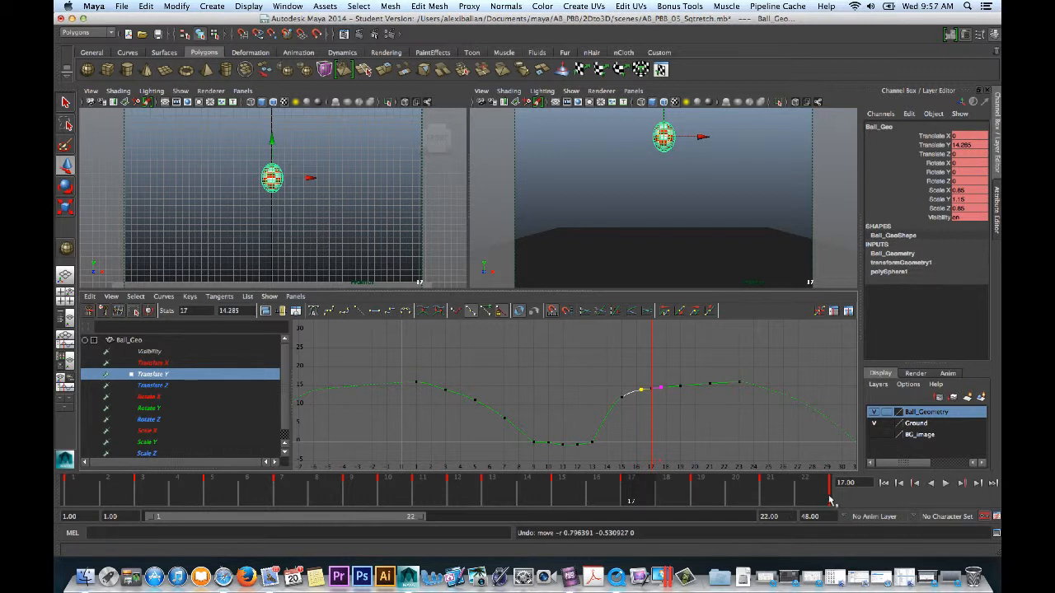
{"action": "mouse_move", "coordinate": [155, 501]}
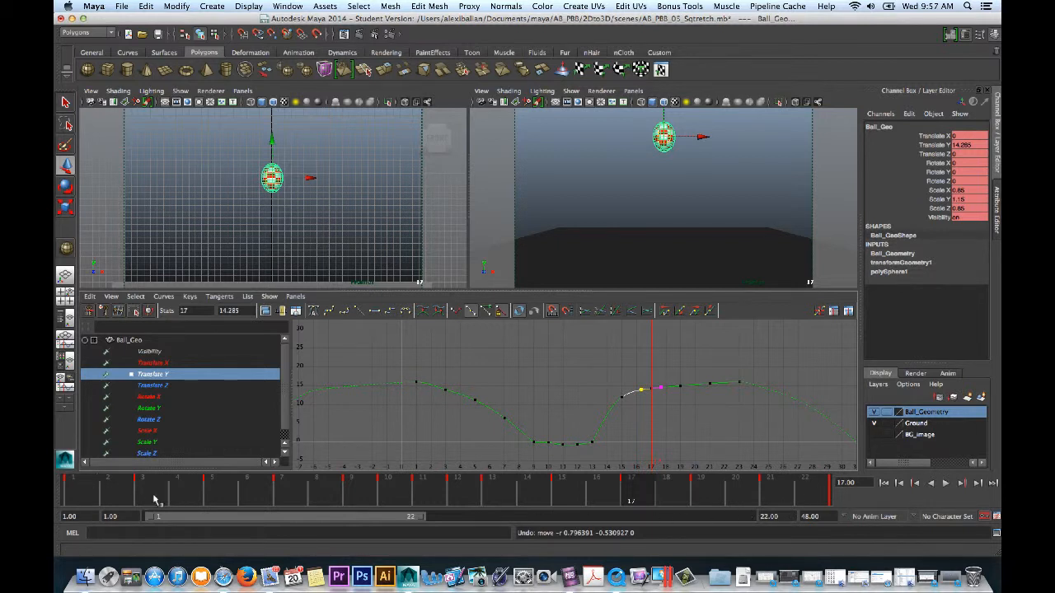
- Play the cycled bounce, then render the PBB_04_Spline02 playblast from the Time Slider
{"action": "left_click", "coordinate": [946, 483]}
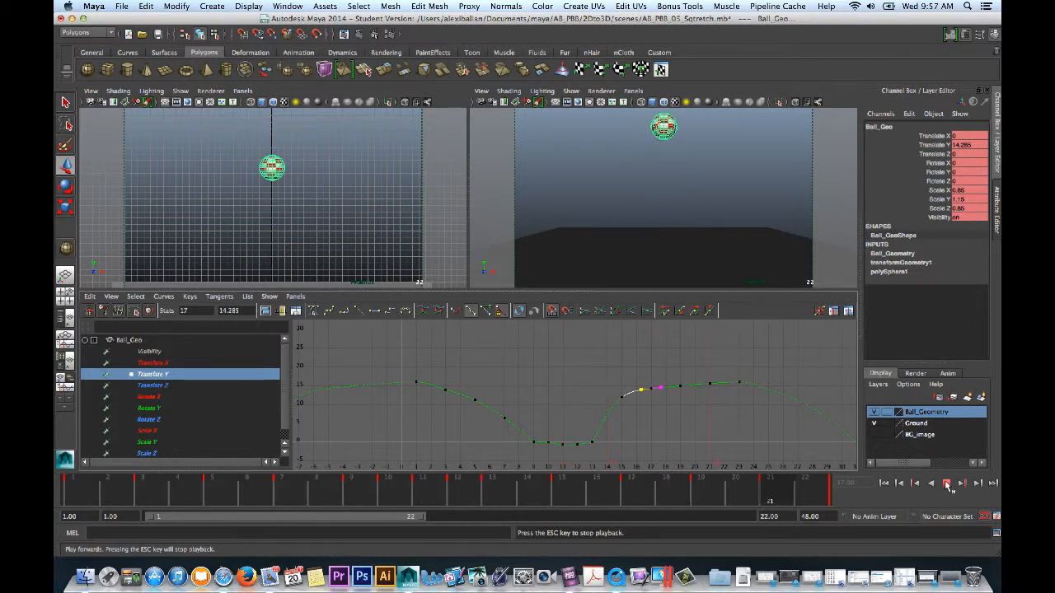
{"action": "left_click", "coordinate": [946, 483]}
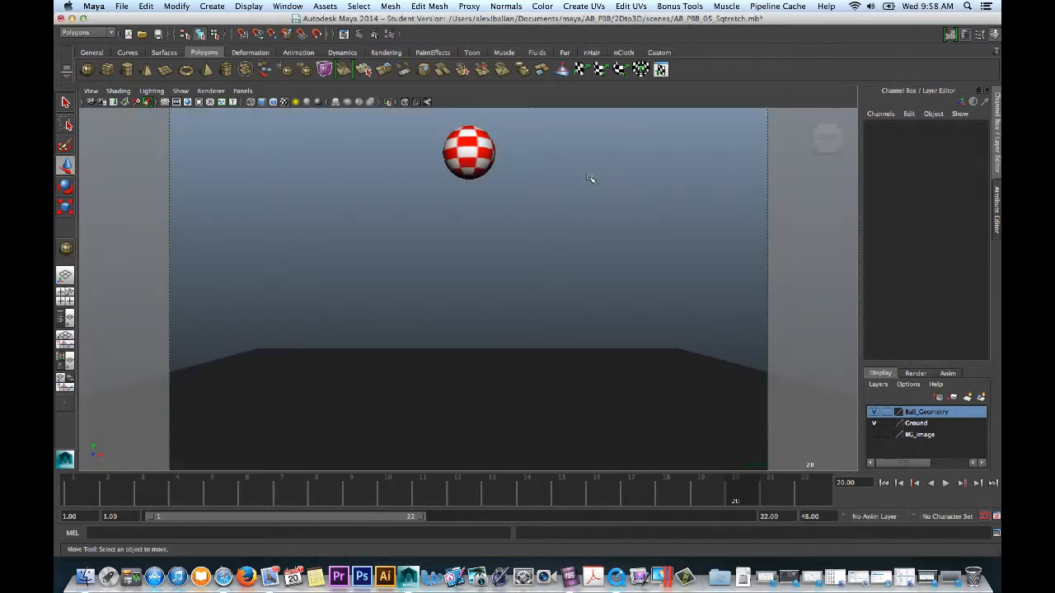
{"action": "right_click", "coordinate": [610, 486]}
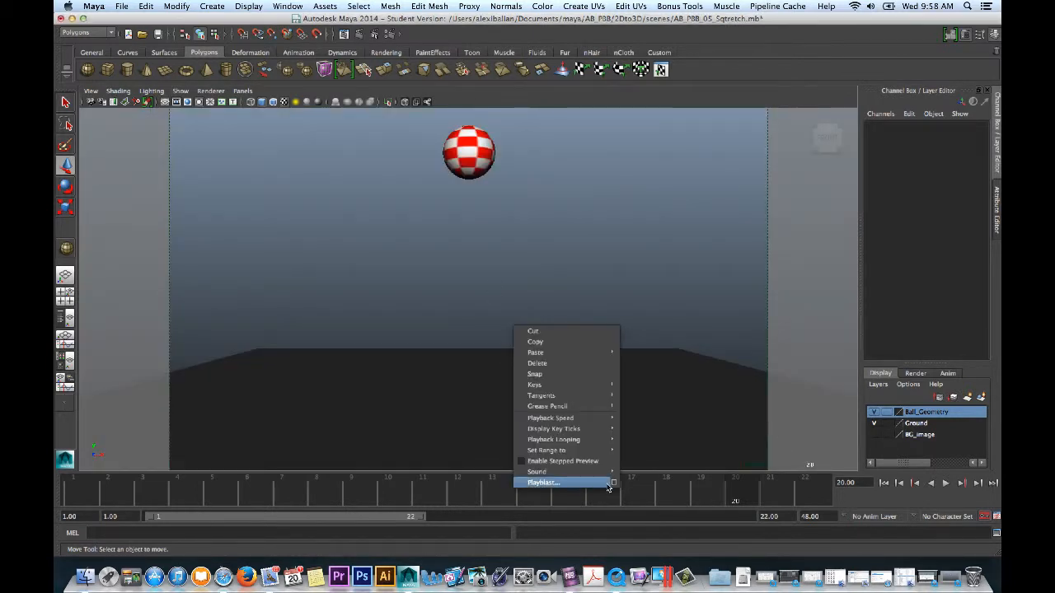
{"action": "left_click", "coordinate": [544, 482]}
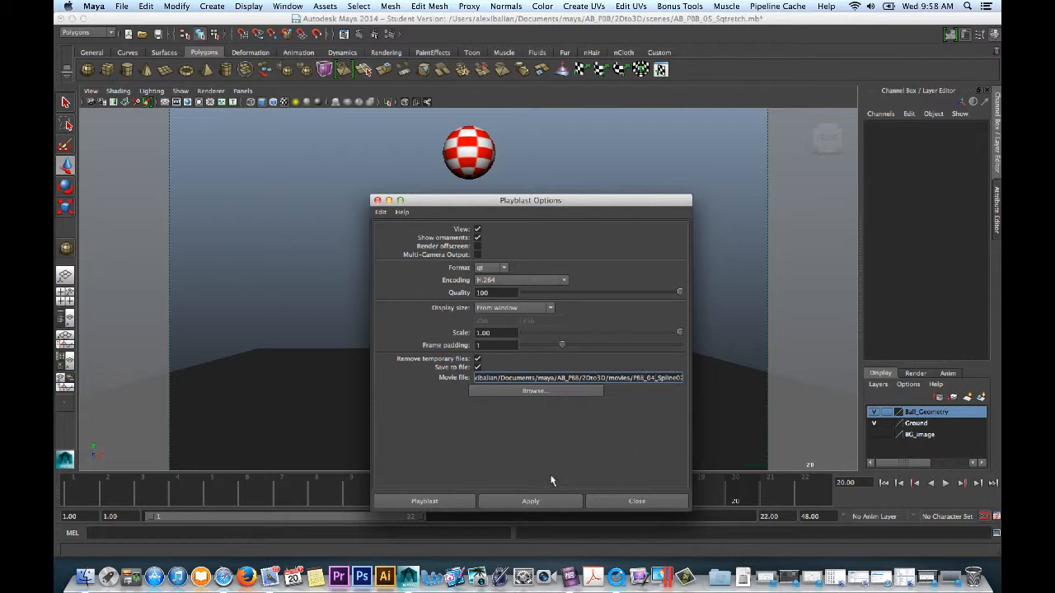
{"action": "left_click", "coordinate": [425, 501]}
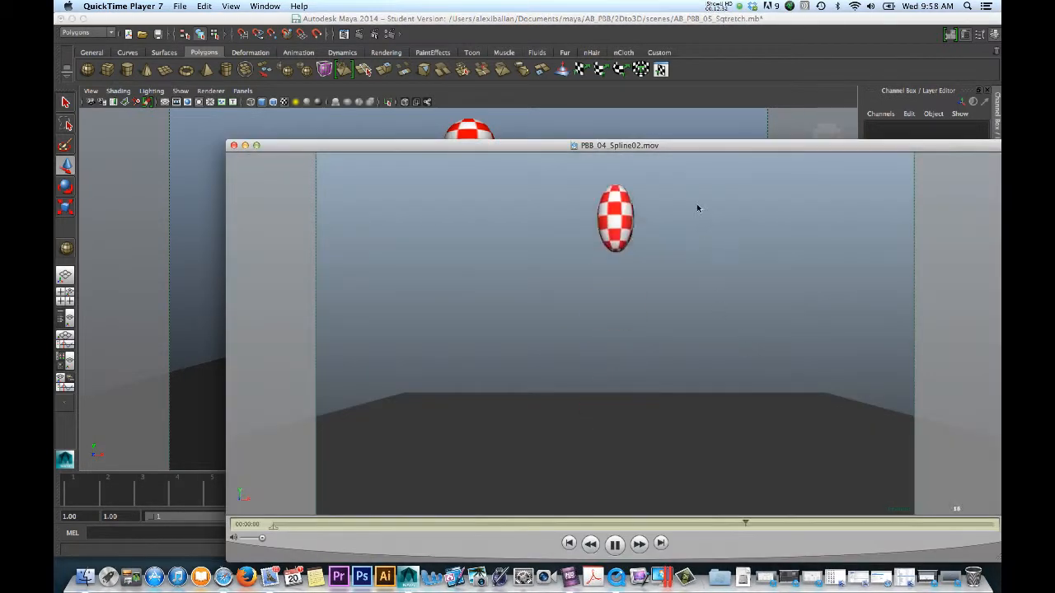
- Reposition the QuickTime window and play/pause PBB_04_Spline02 through several bounces
{"action": "left_click_drag", "start_coordinate": [619, 145], "coordinate": [520, 118]}
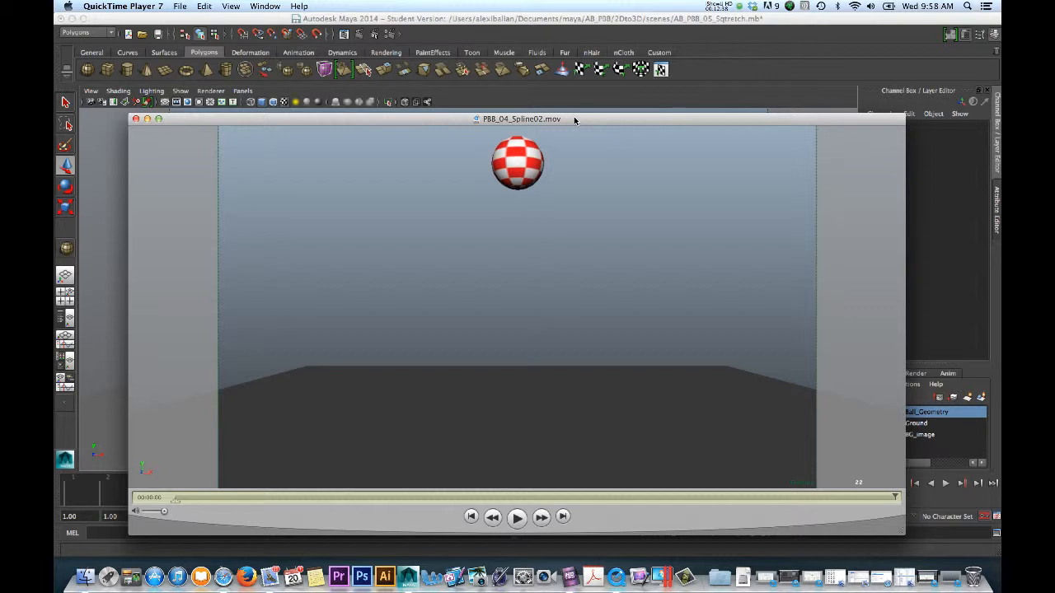
{"action": "left_click", "coordinate": [517, 518]}
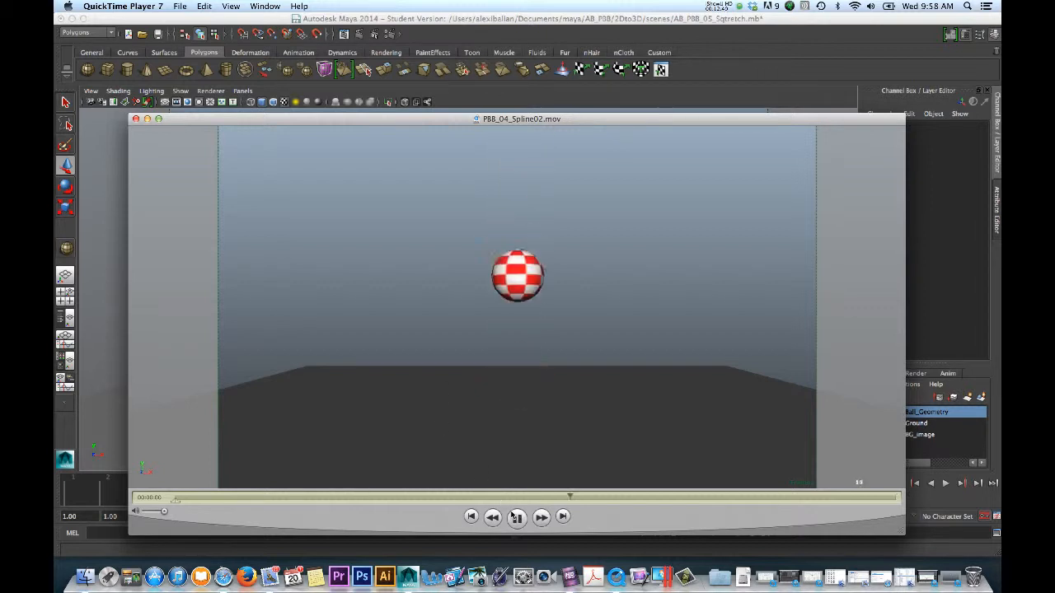
{"action": "left_click", "coordinate": [516, 518]}
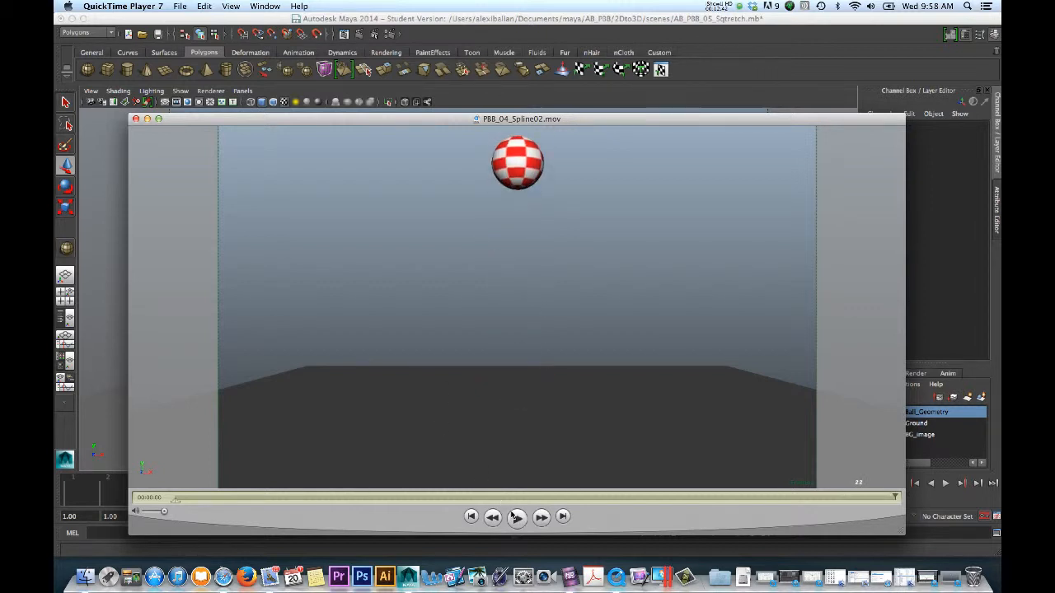
{"action": "left_click", "coordinate": [516, 518]}
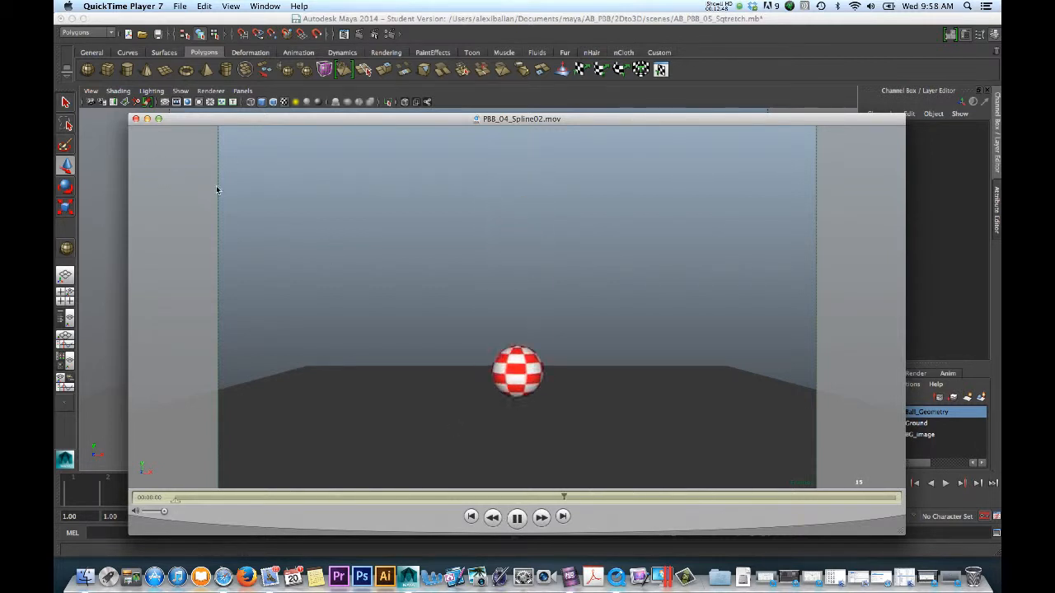
{"action": "left_click", "coordinate": [518, 518]}
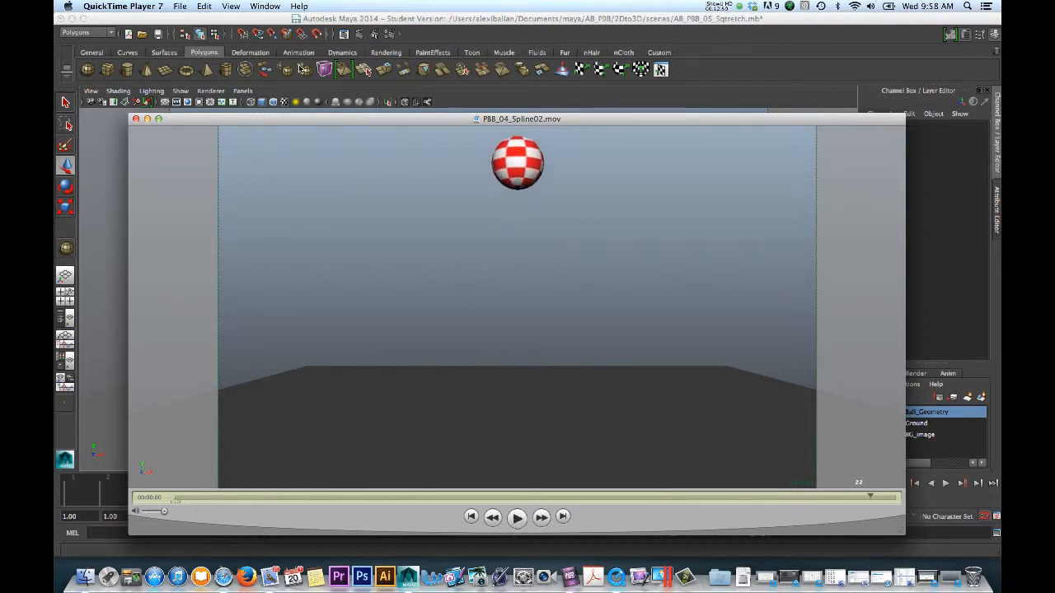
{"action": "left_click_drag", "start_coordinate": [519, 119], "coordinate": [518, 76]}
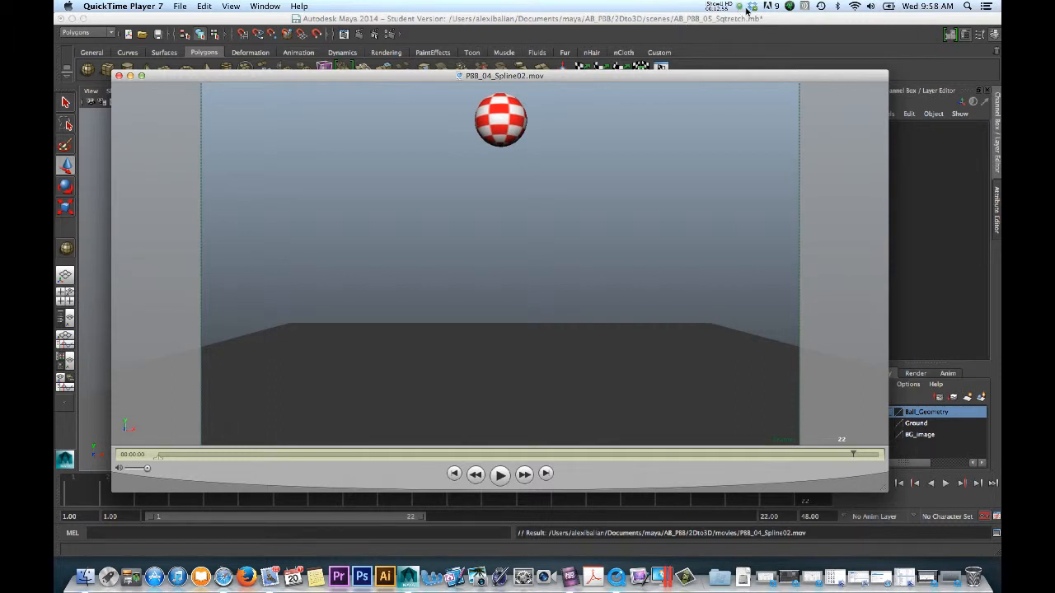
{"action": "left_click", "coordinate": [721, 6]}
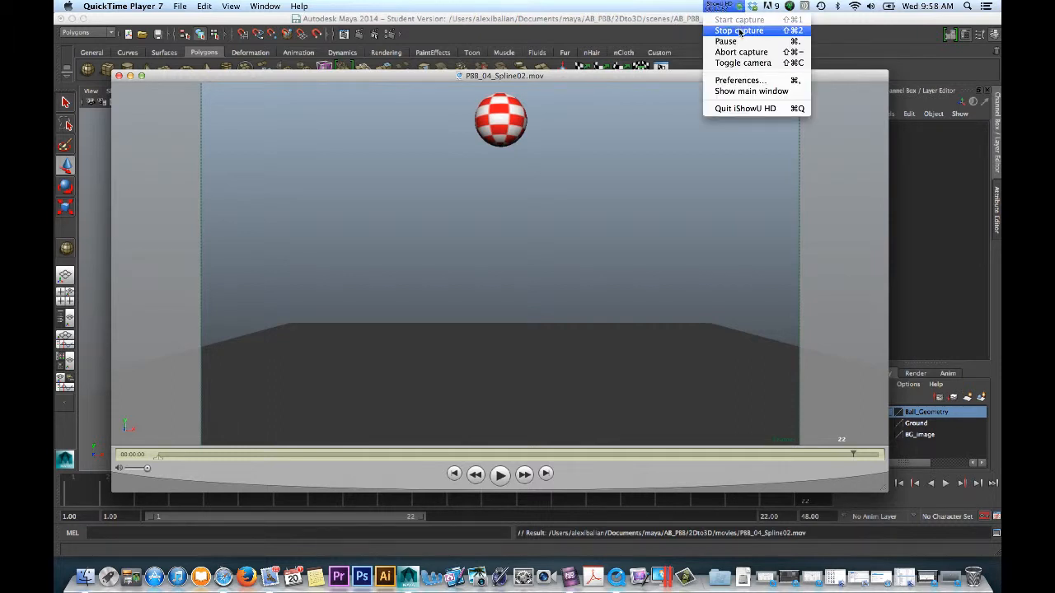